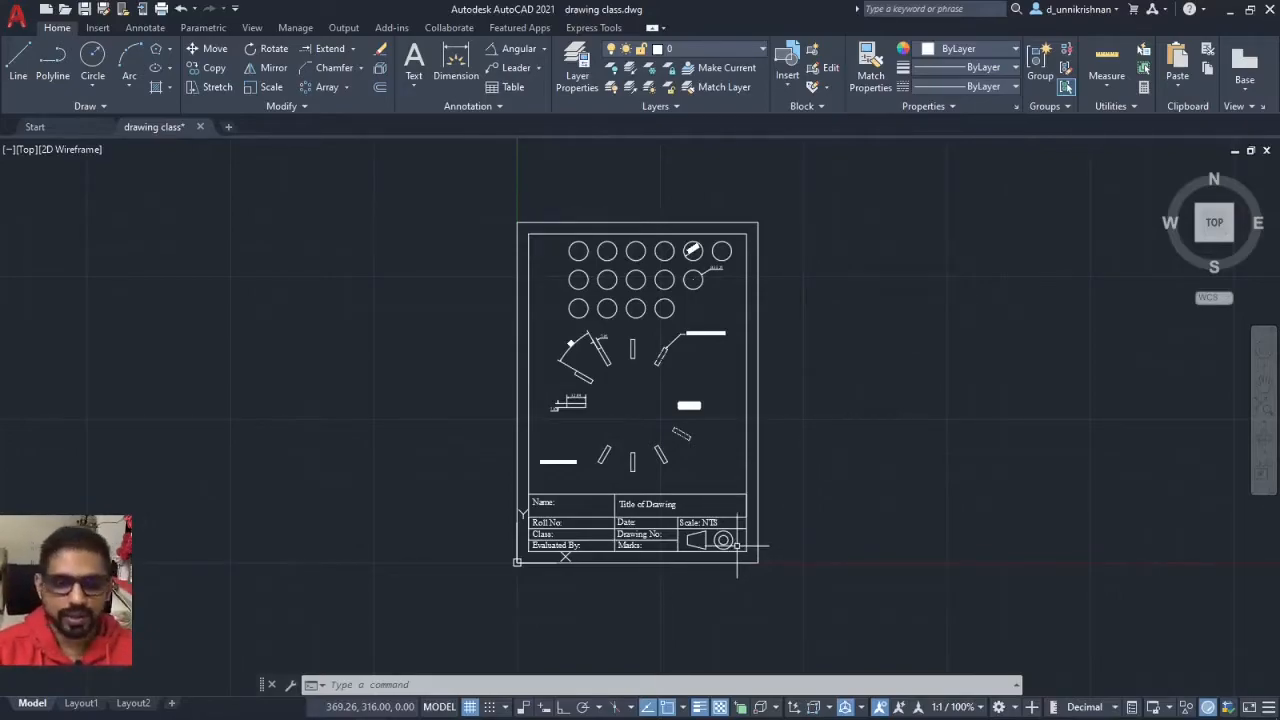
mouse_move(850, 295)
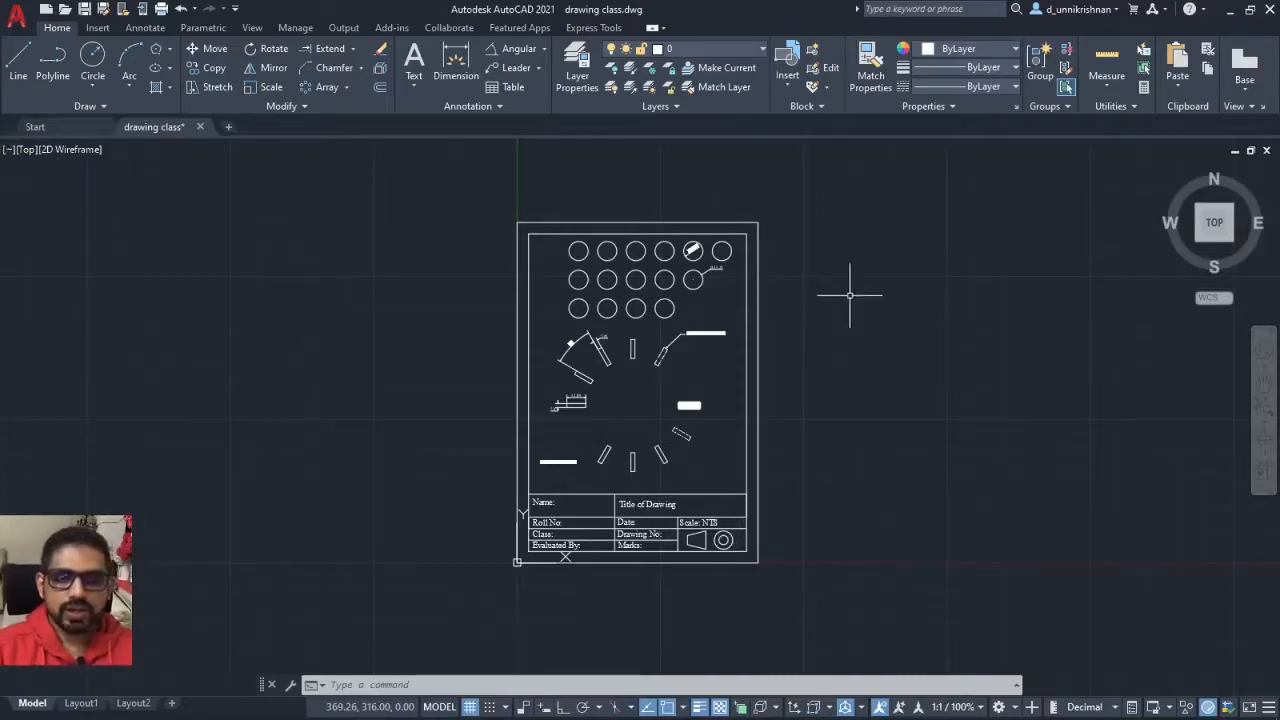
mouse_move(515, 240)
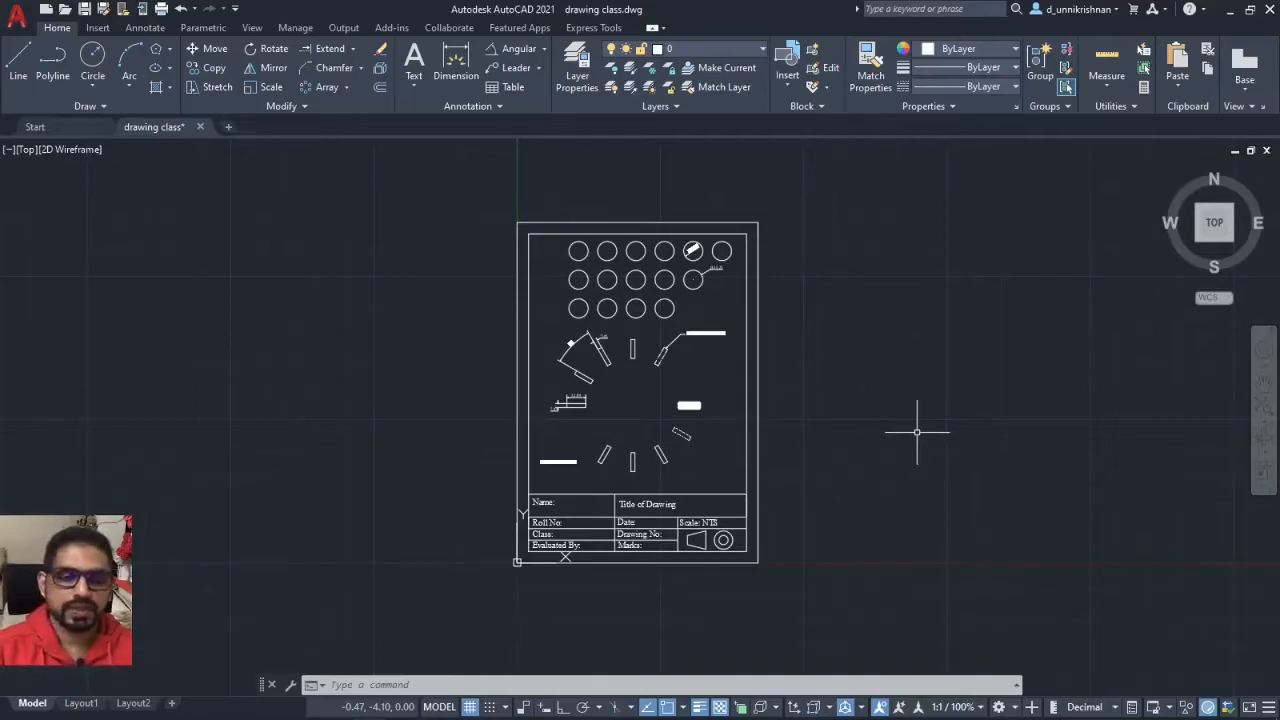
mouse_move(770, 322)
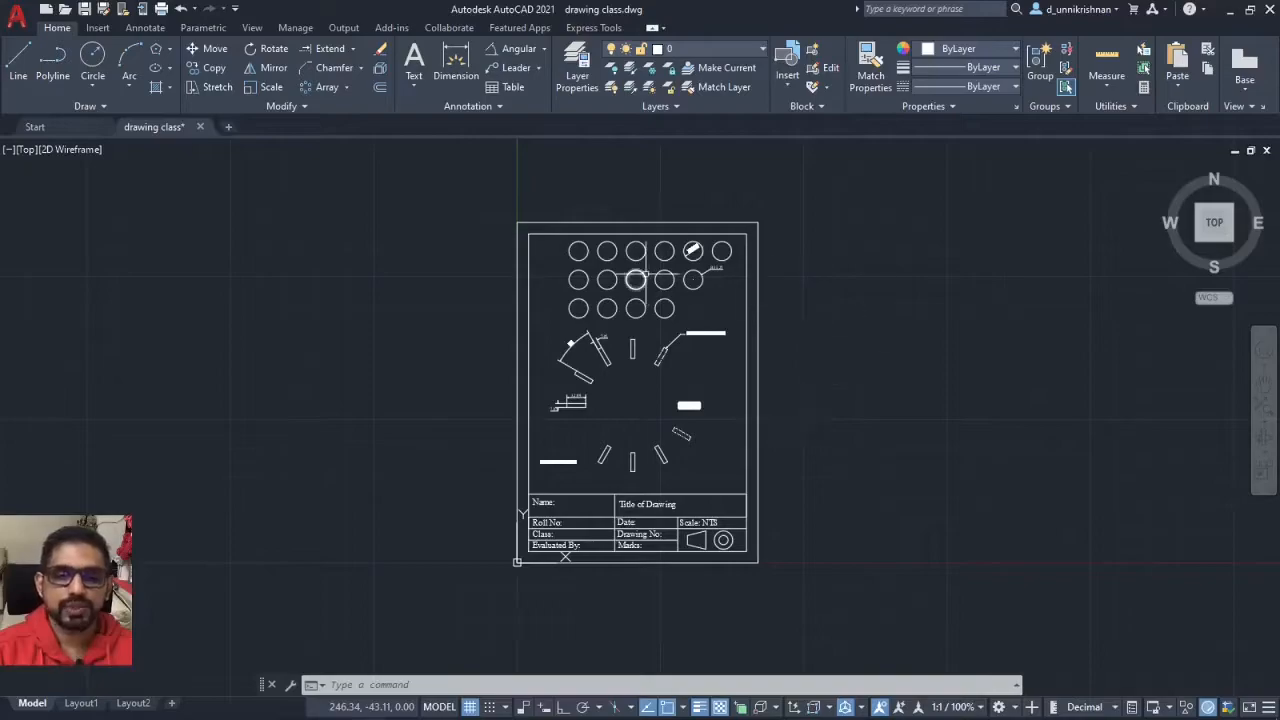
mouse_move(813, 334)
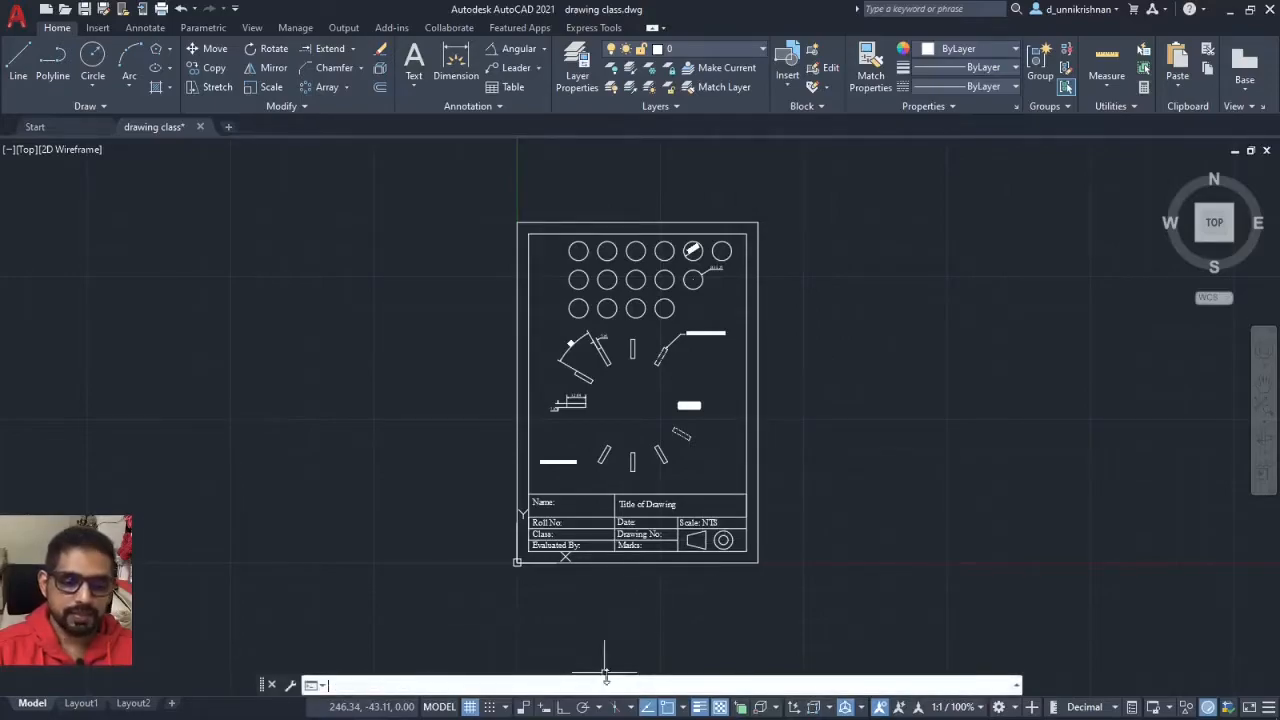
- Launch PLOT to bring up the Plot - Model dialog, collapsing and re-expanding More Options
text(PLOT)
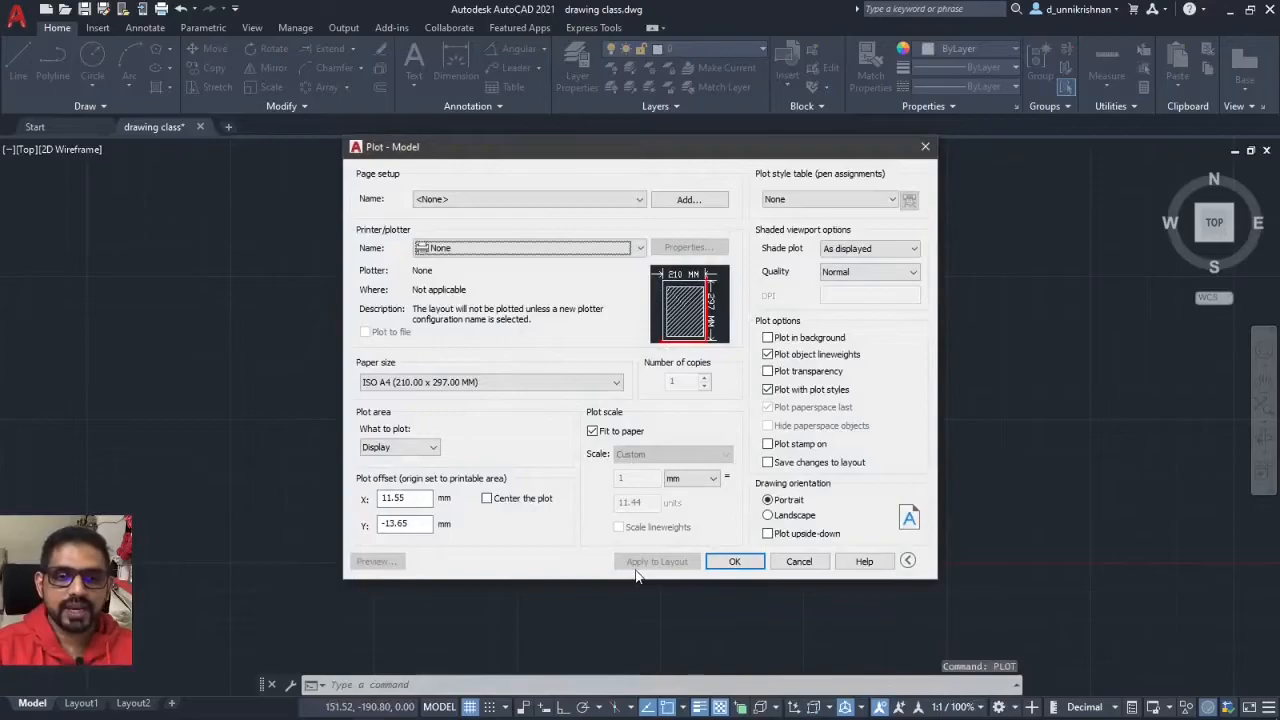
mouse_move(976, 207)
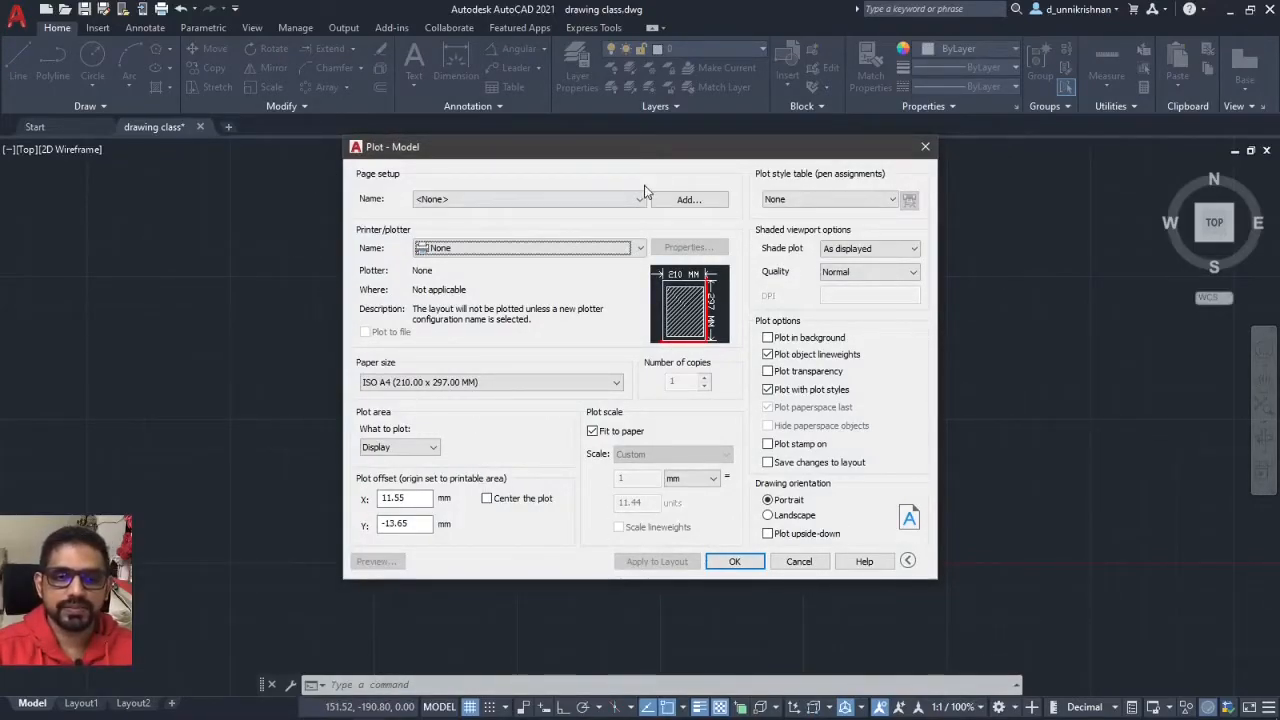
click(907, 560)
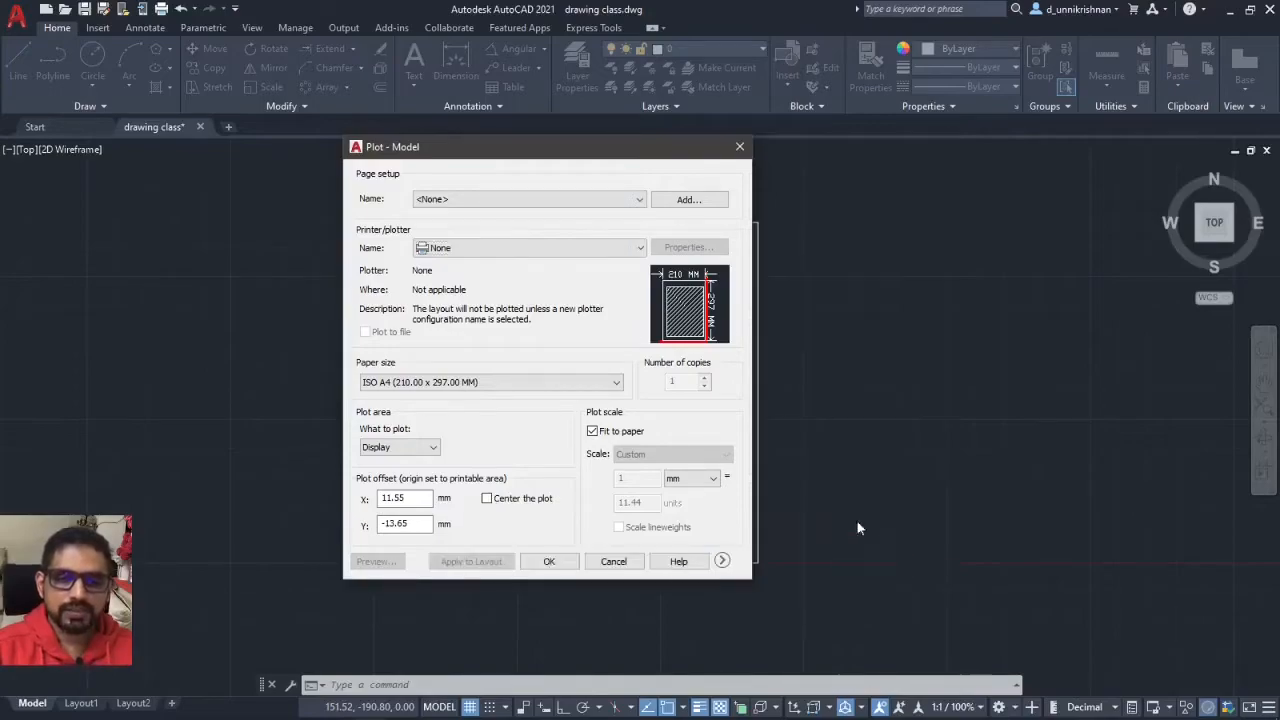
mouse_move(535, 315)
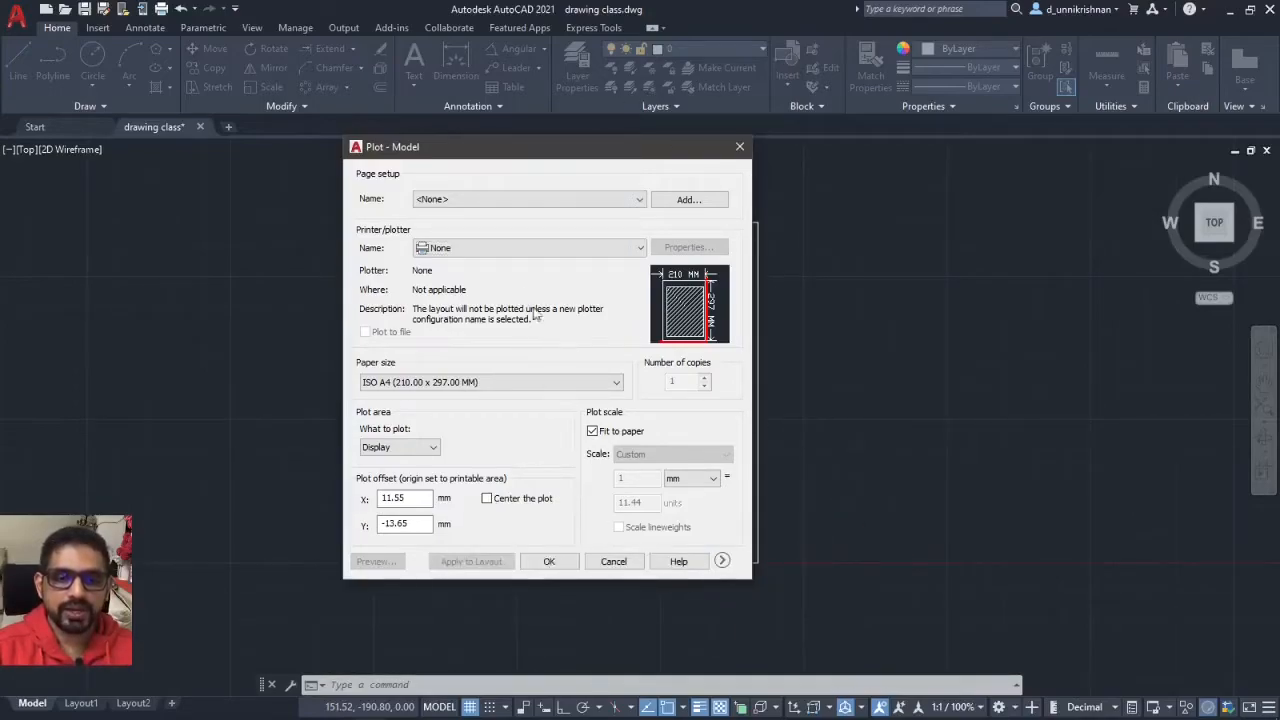
click(722, 560)
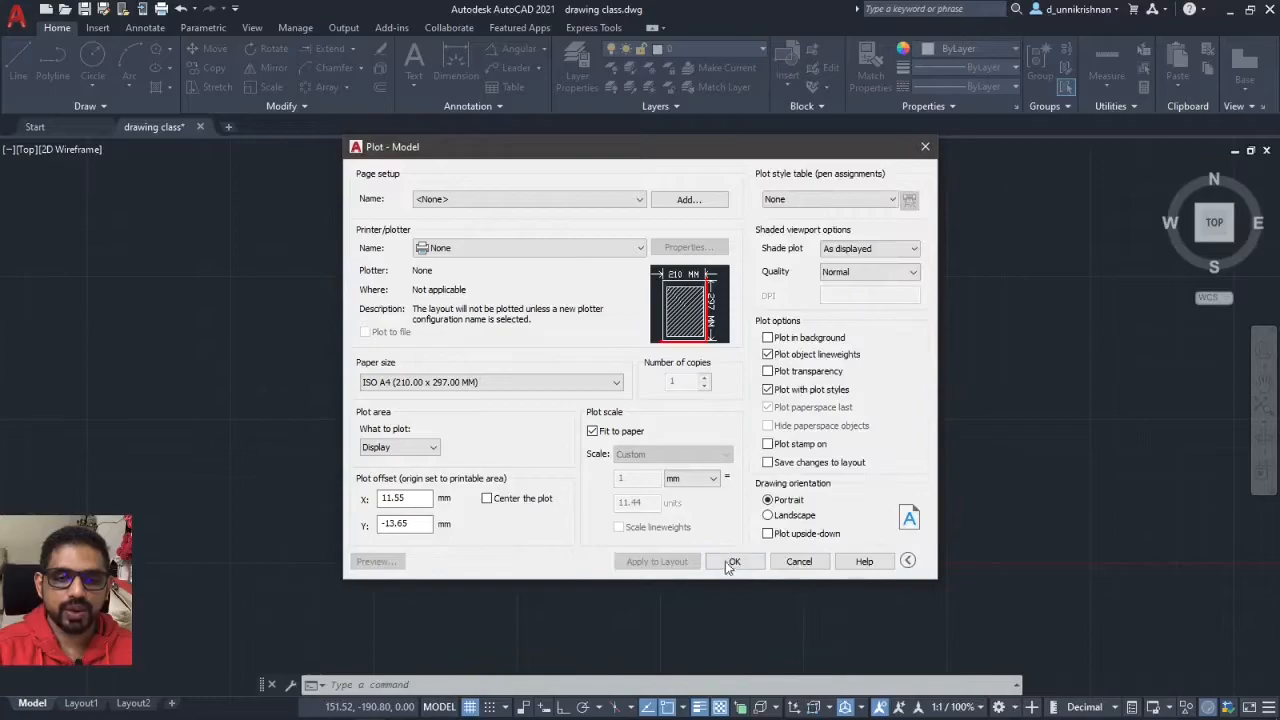
mouse_move(658, 436)
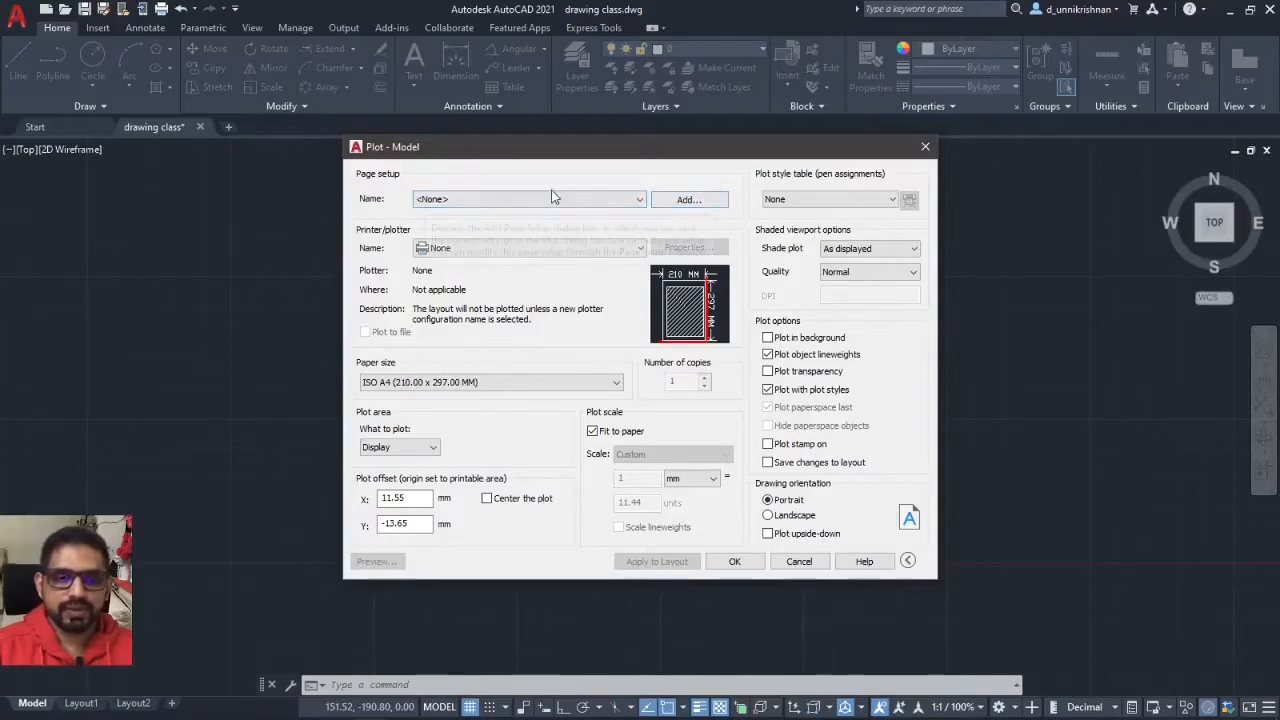
mouse_move(507, 190)
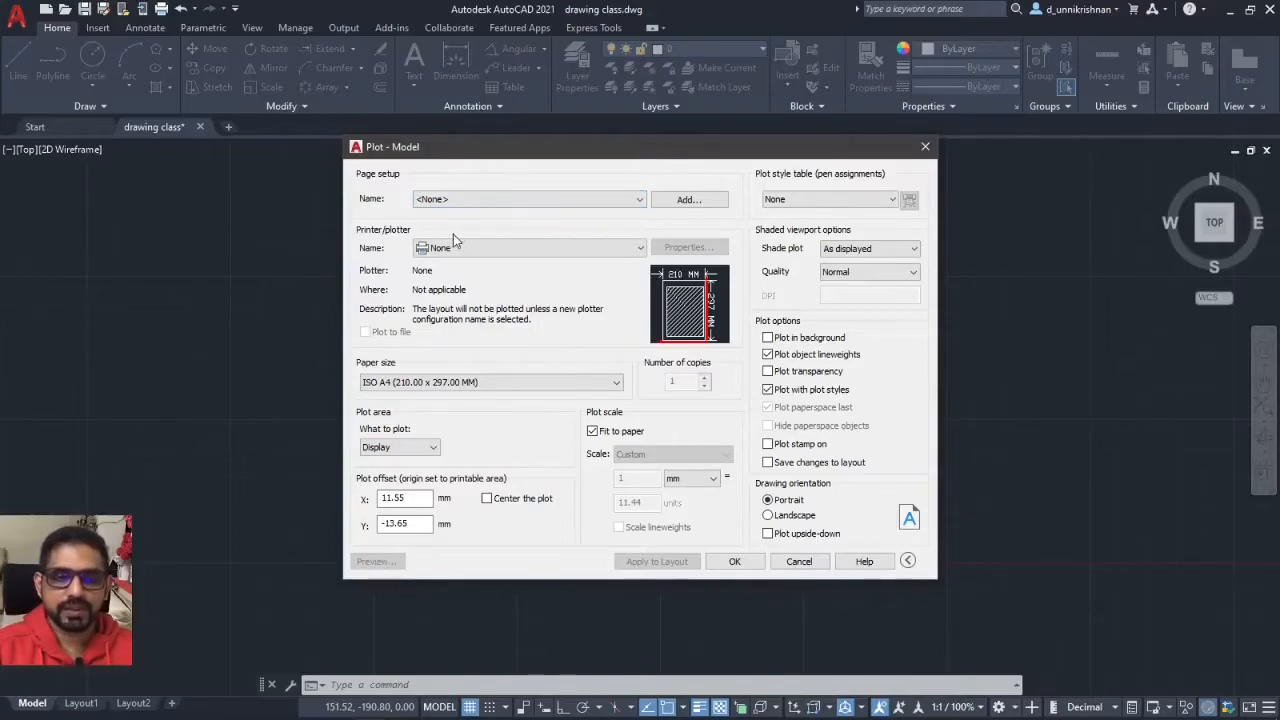
mouse_move(503, 221)
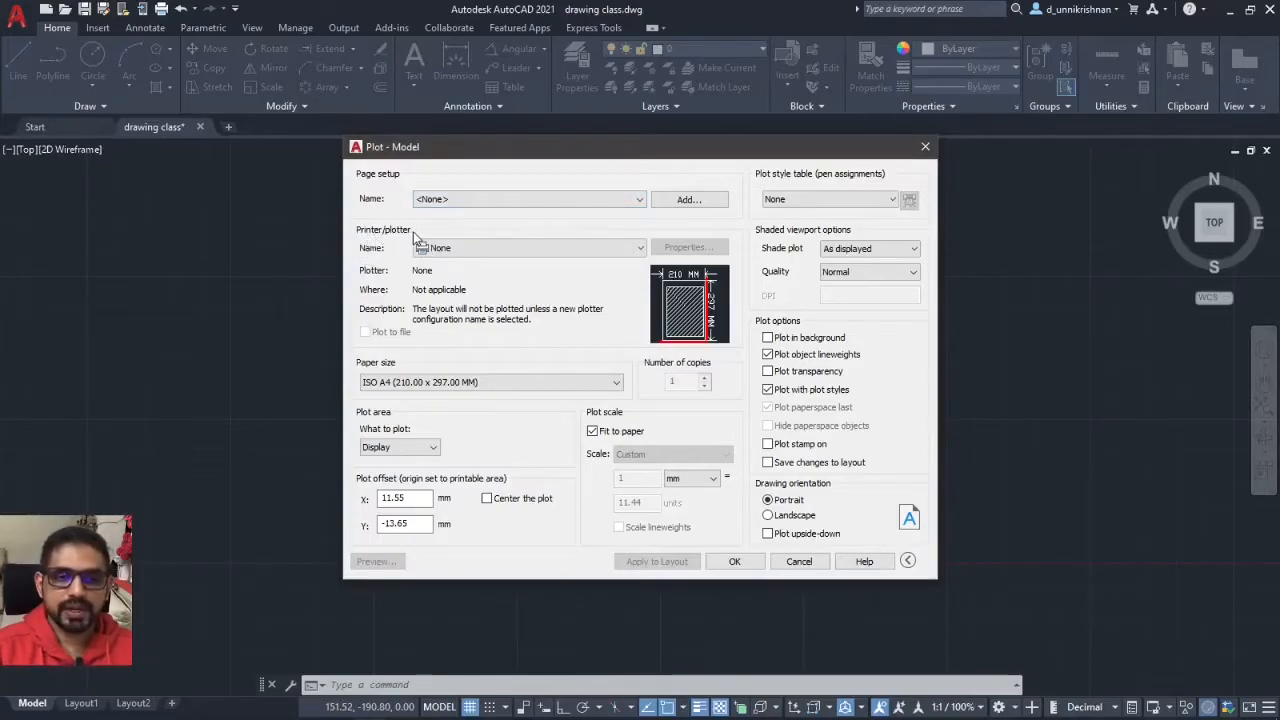
- Choose AutoCAD PDF (High Quality Print).pc3 as the printer/plotter
click(639, 247)
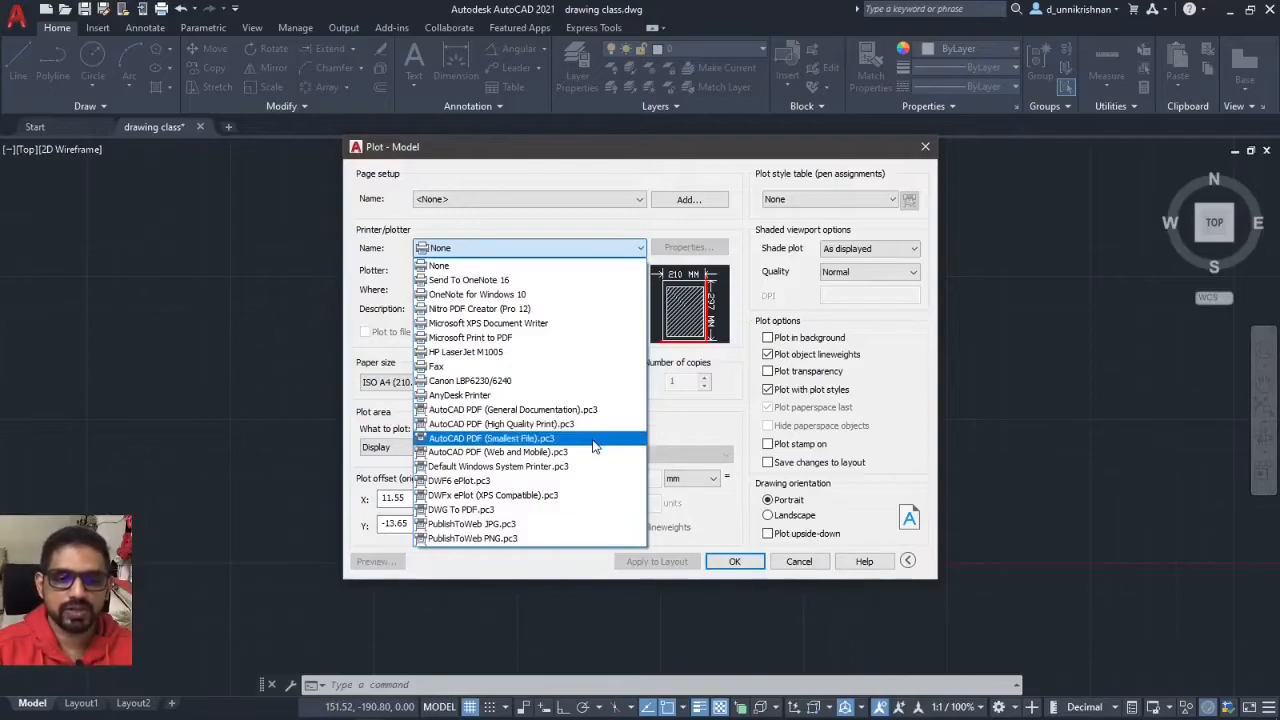
mouse_move(590, 452)
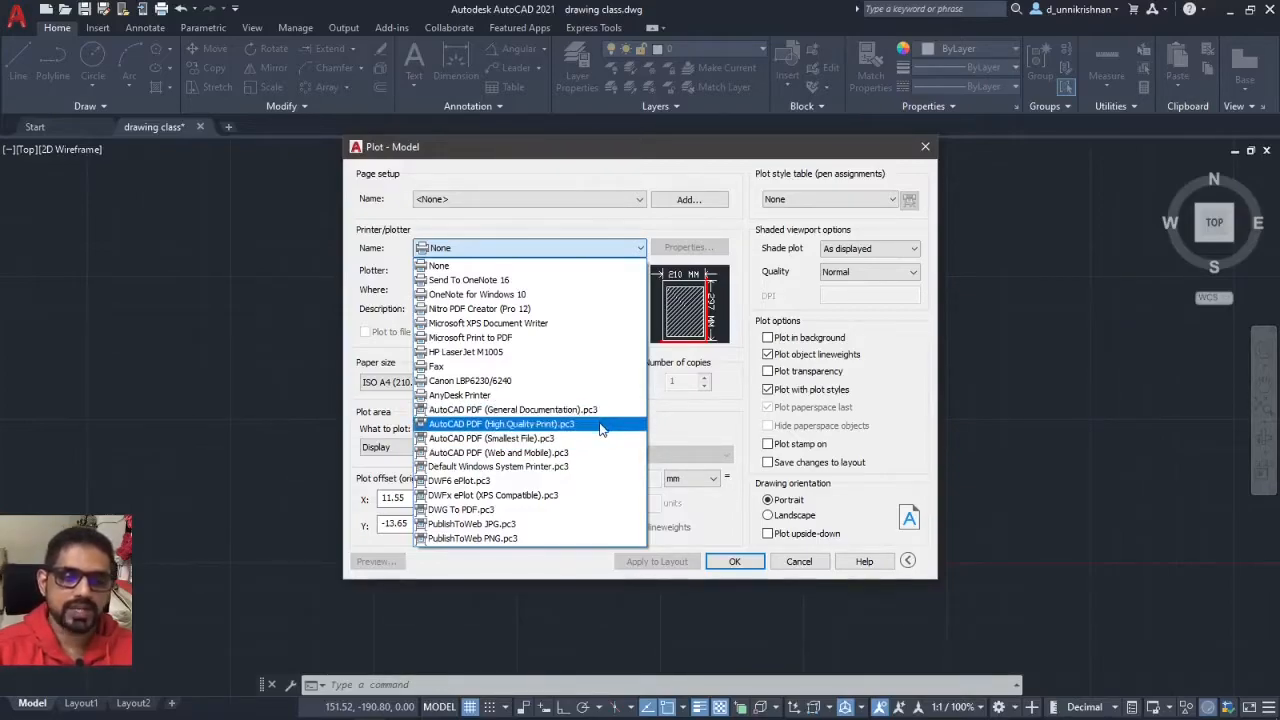
click(502, 423)
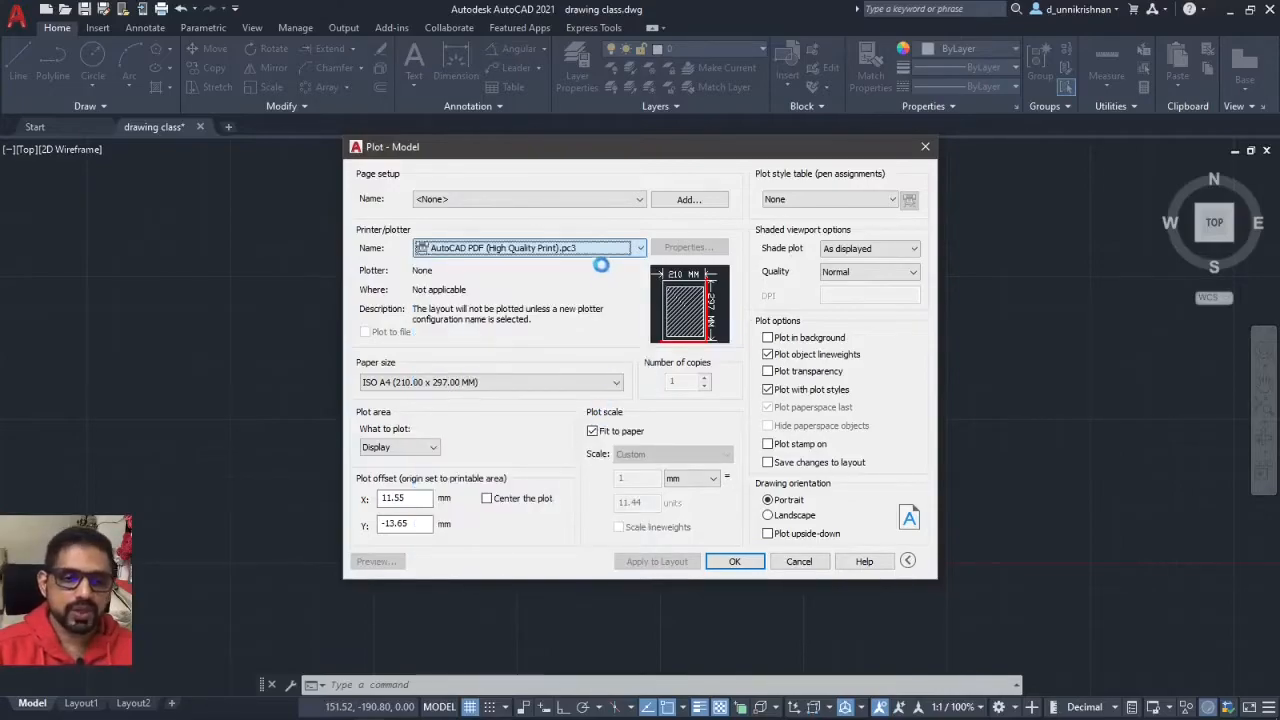
click(530, 247)
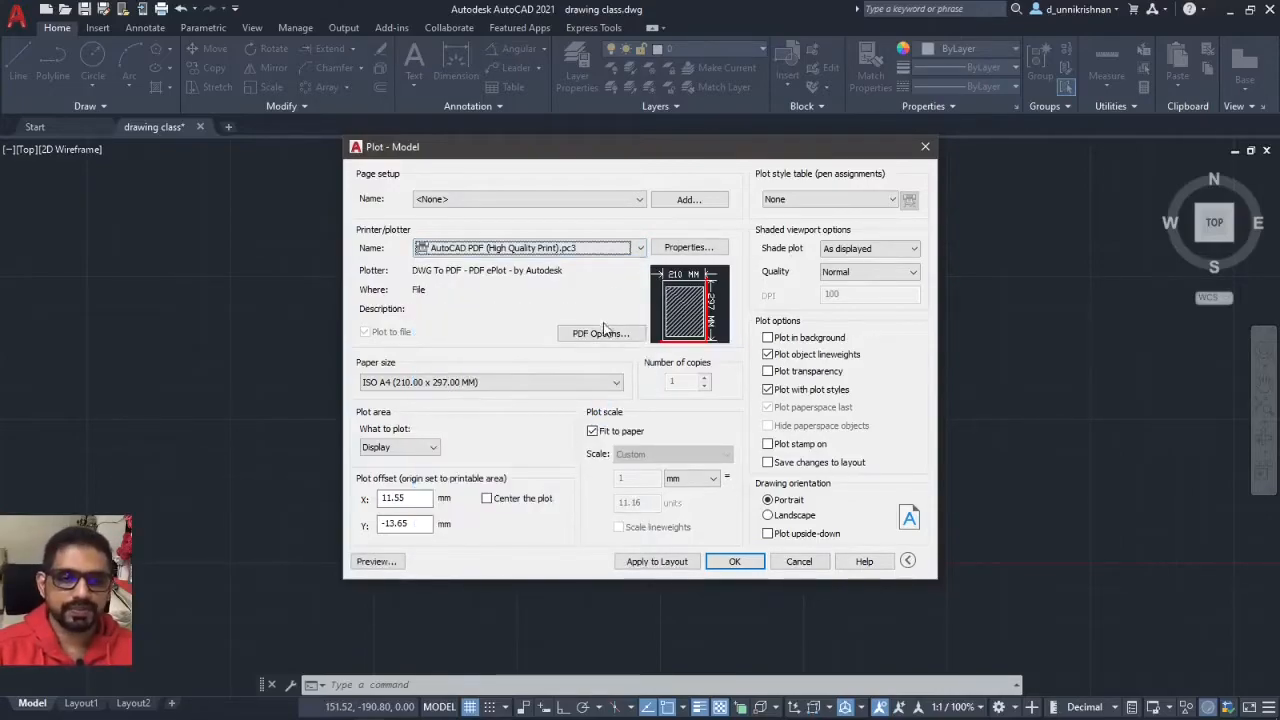
mouse_move(600, 333)
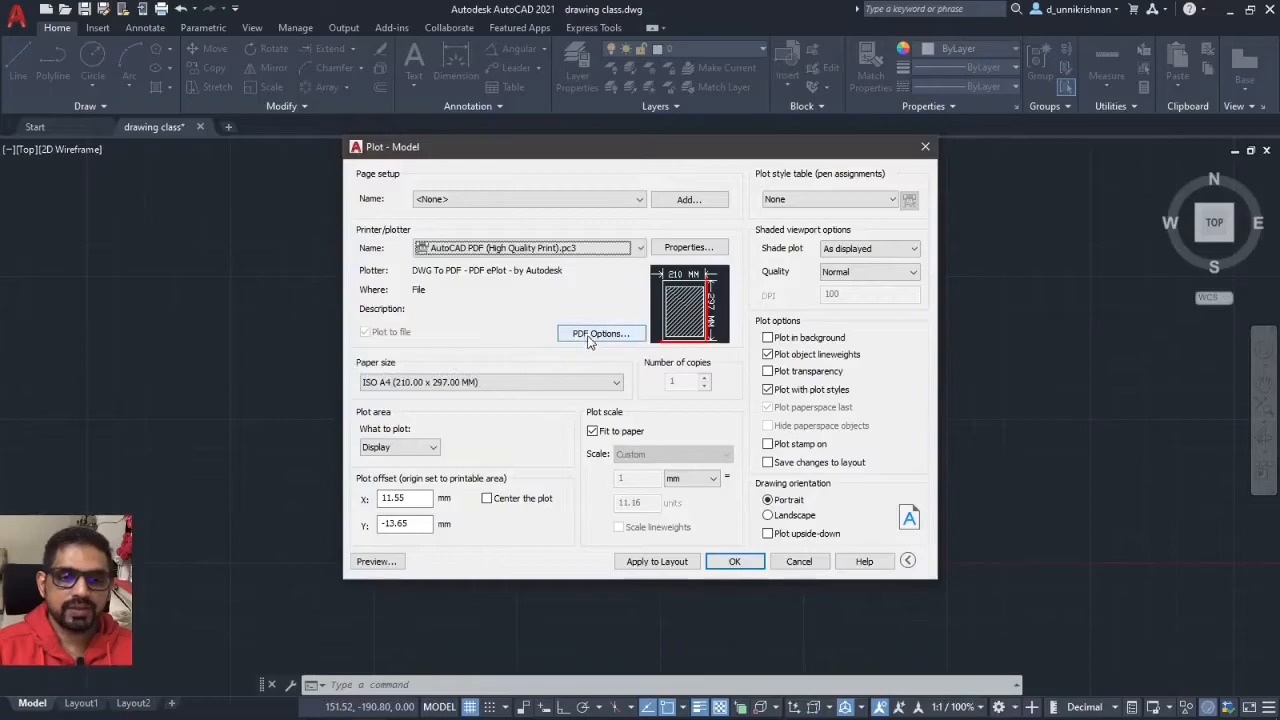
click(600, 333)
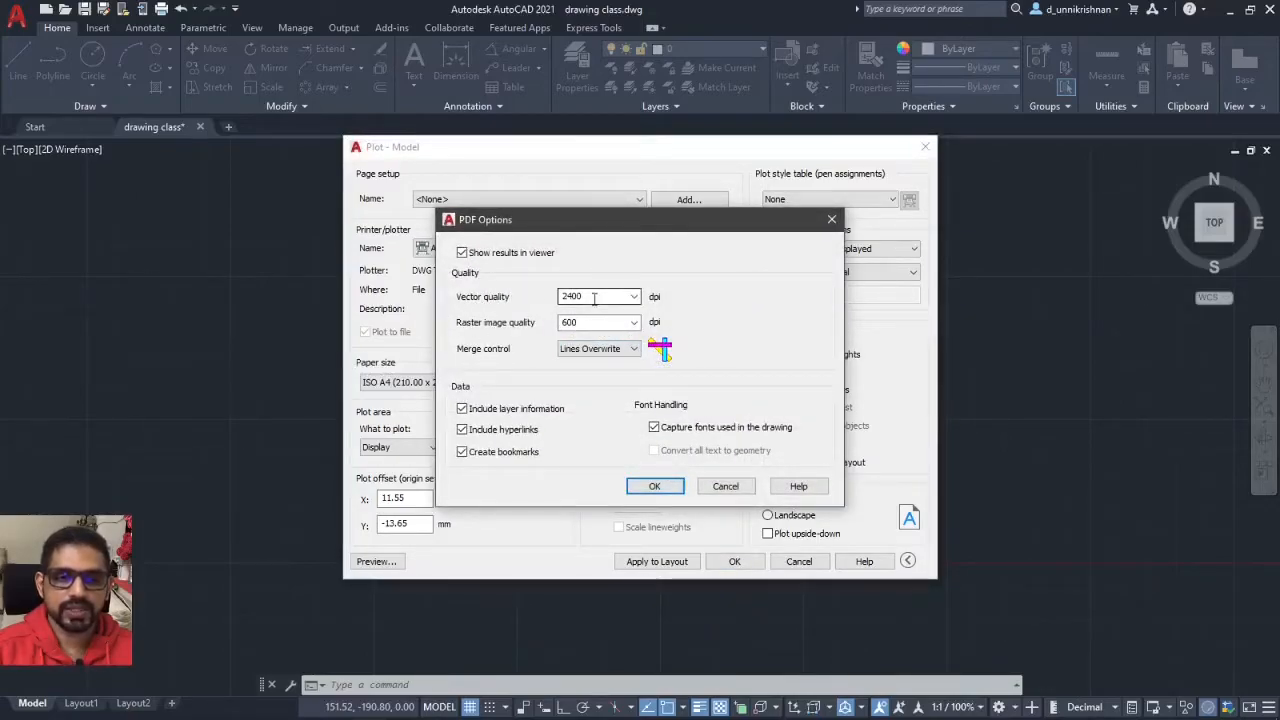
mouse_move(518, 307)
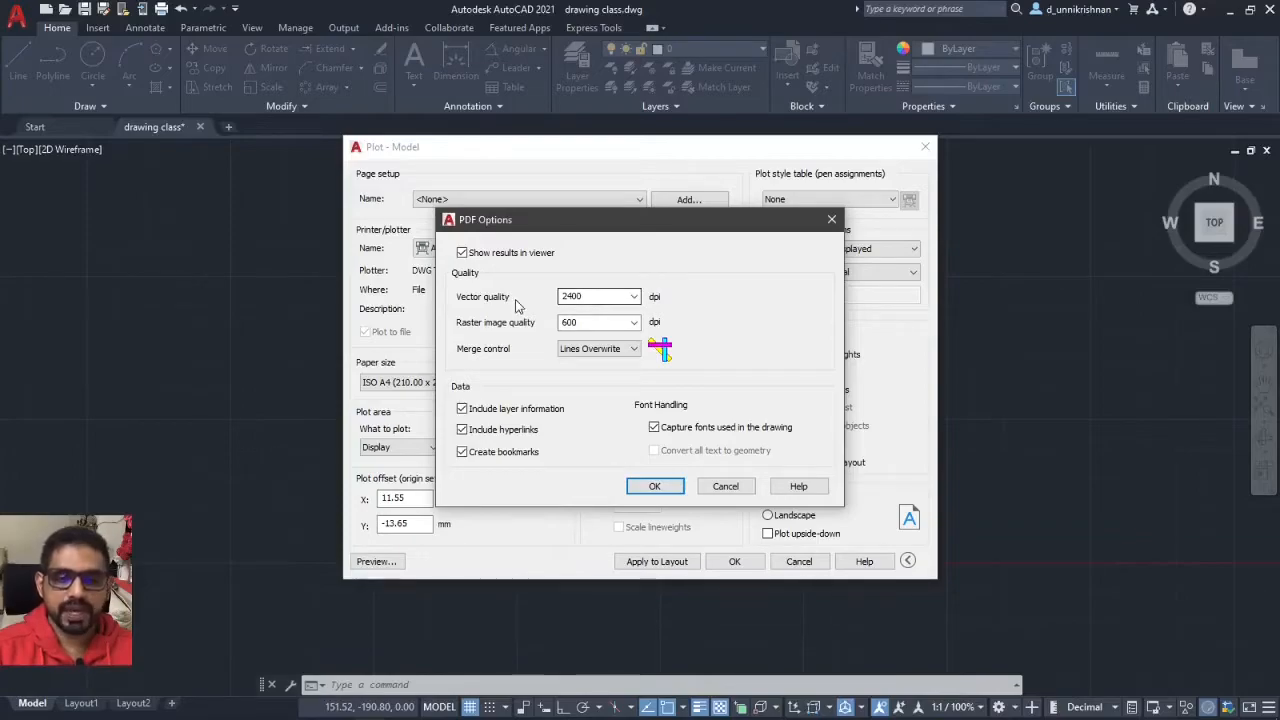
click(595, 296)
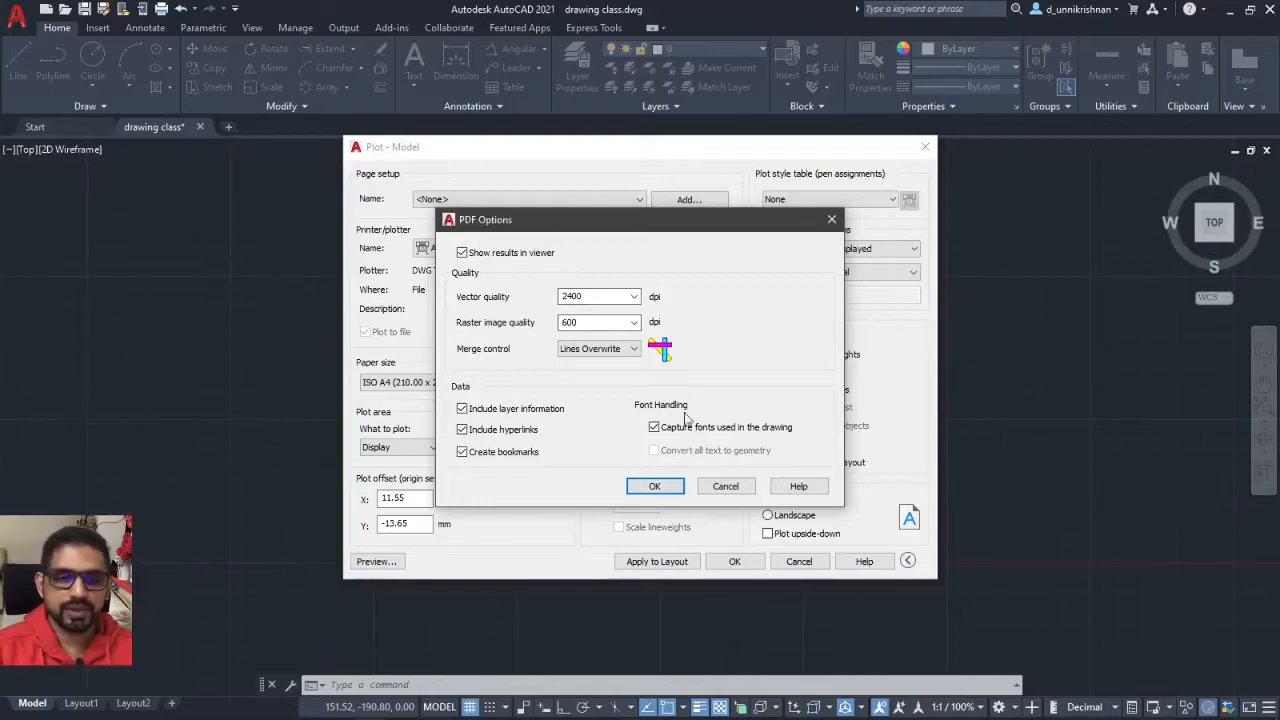
click(654, 486)
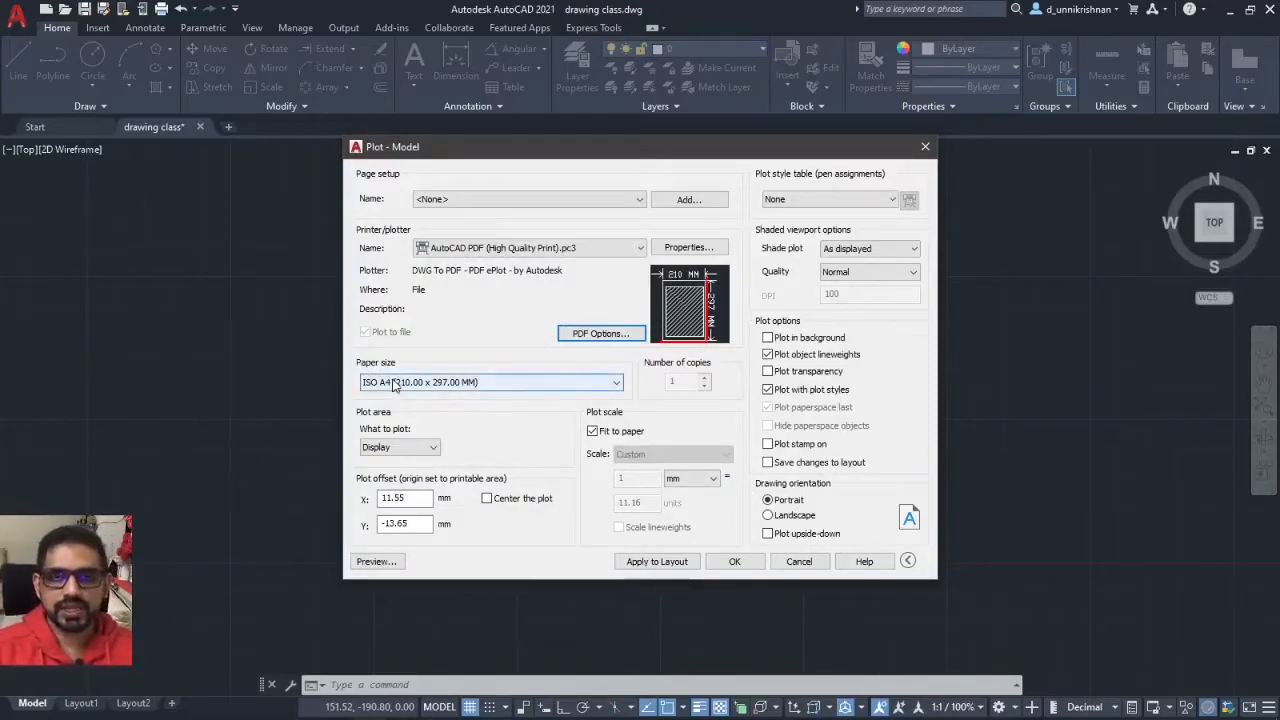
mouse_move(437, 392)
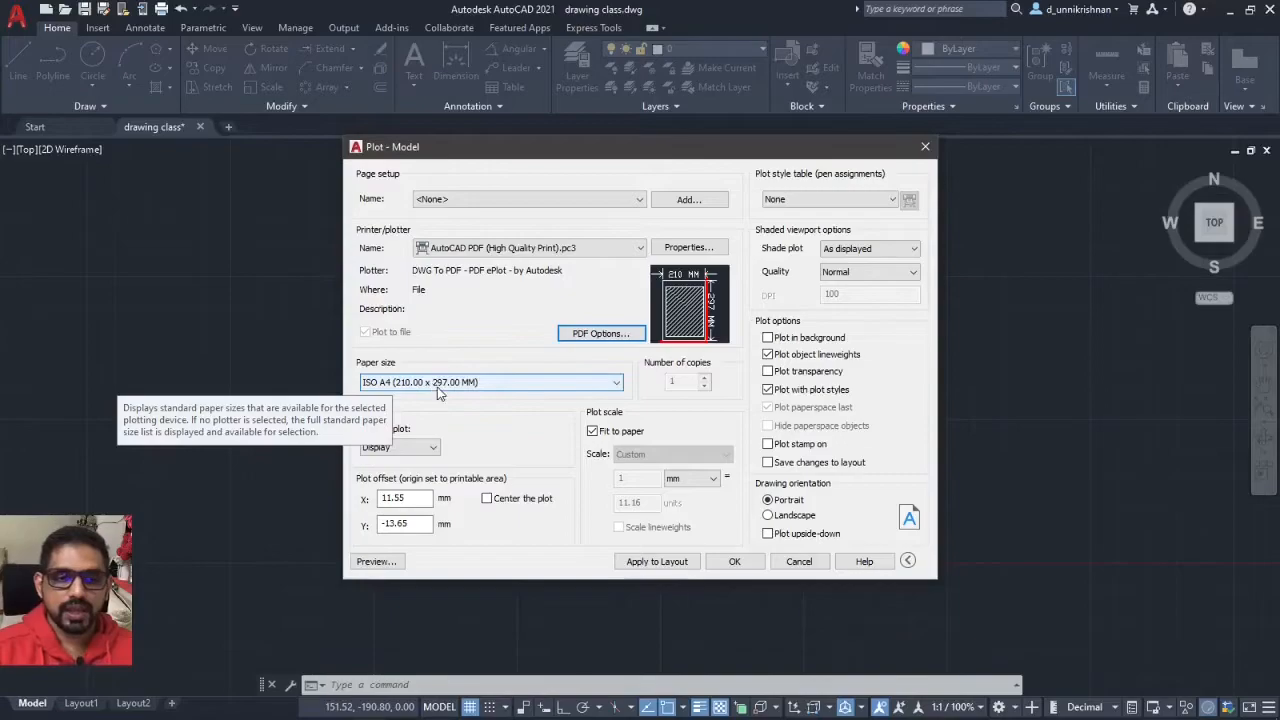
mouse_move(389, 390)
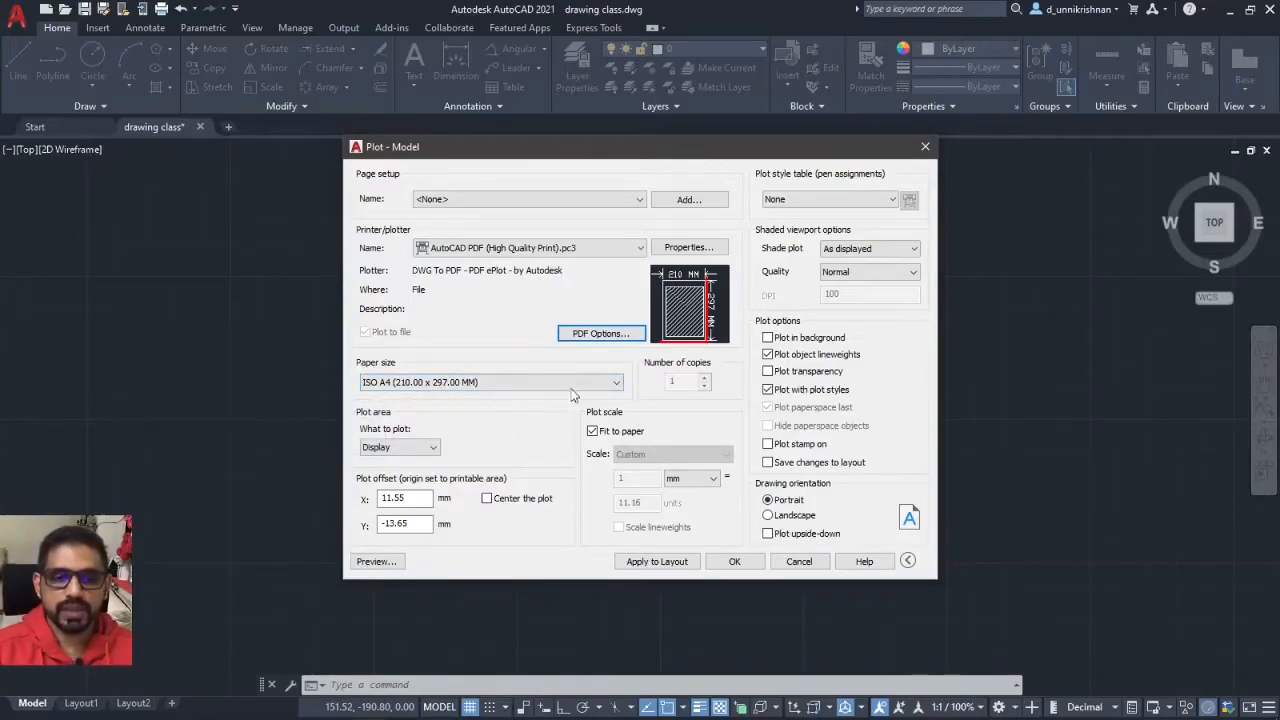
click(615, 382)
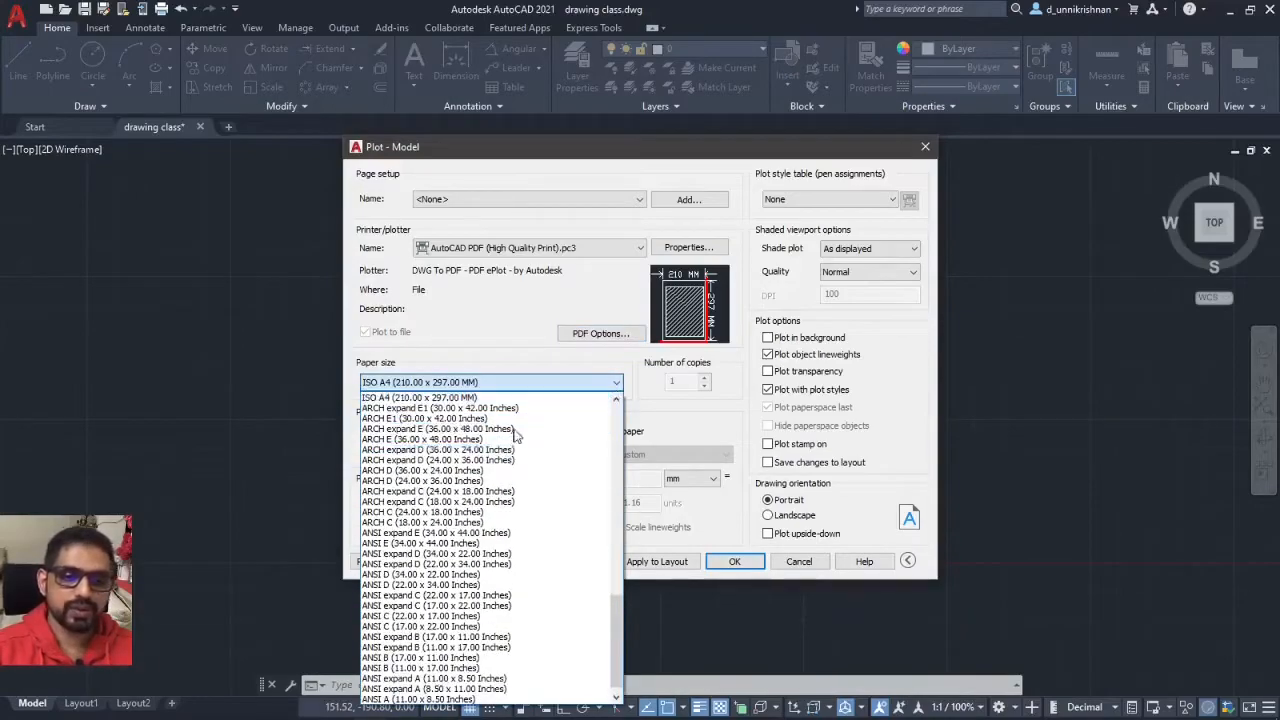
scroll(up, 3)
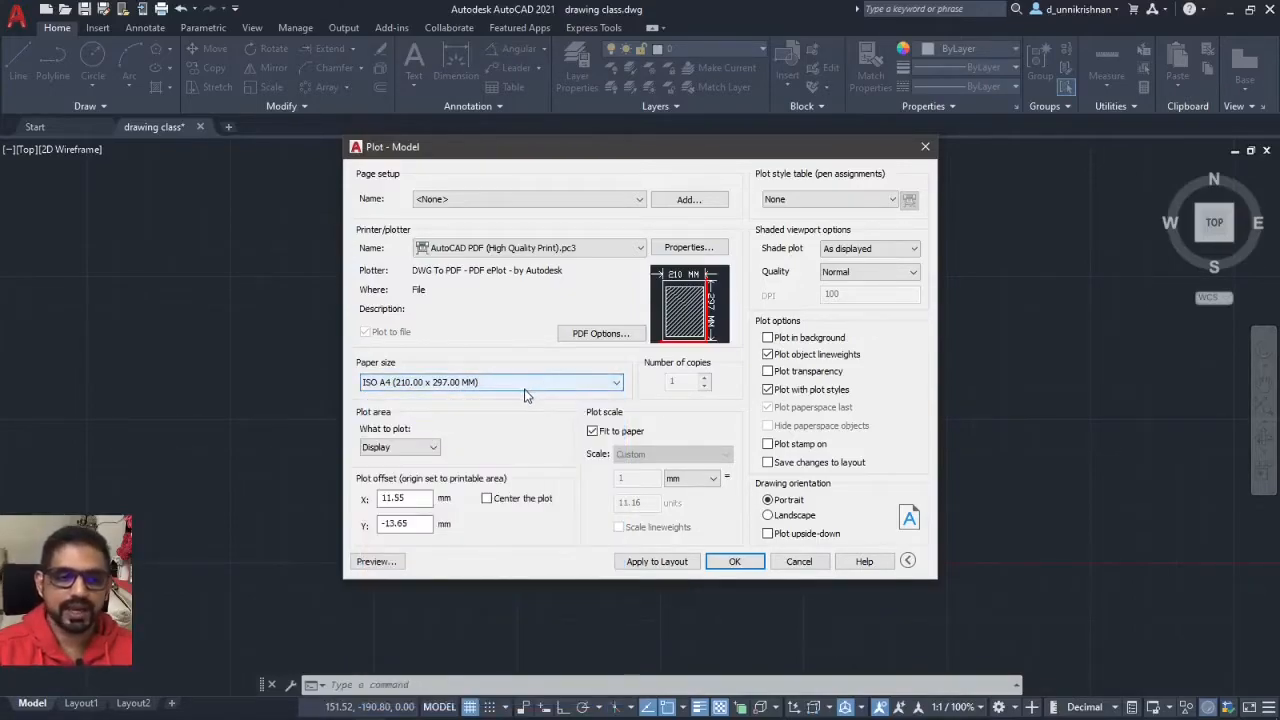
mouse_move(398, 447)
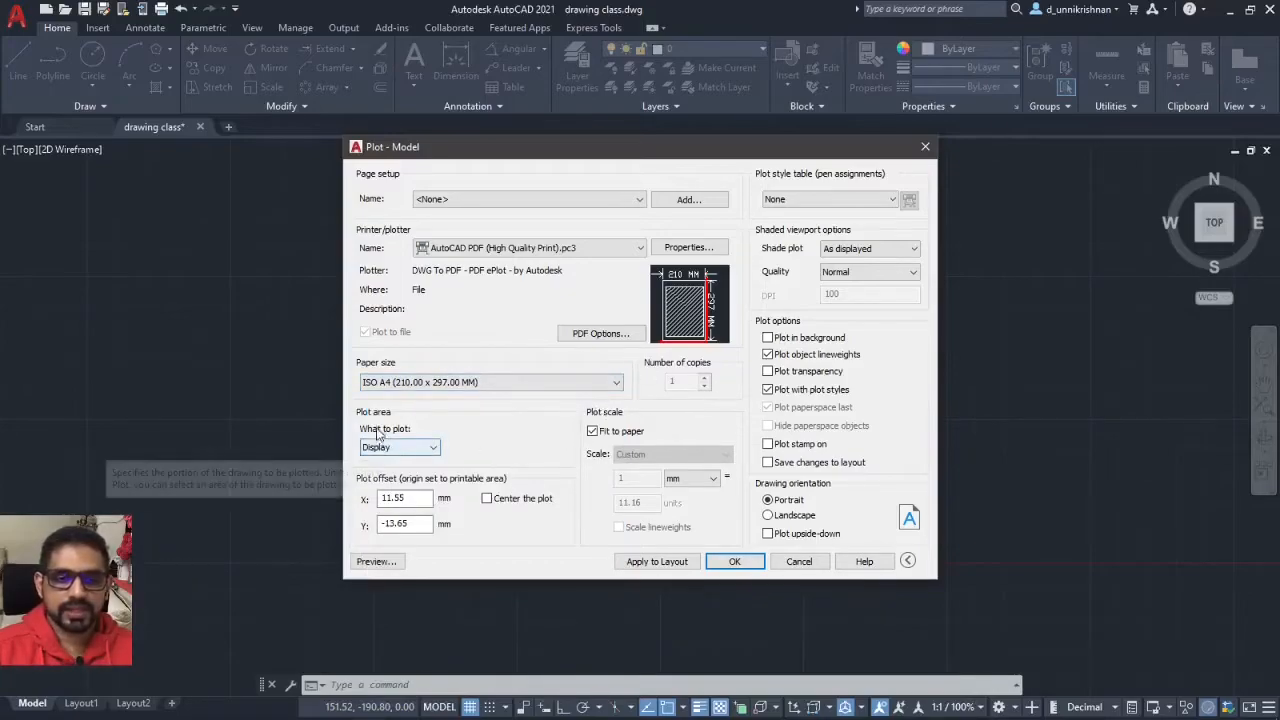
mouse_move(413, 431)
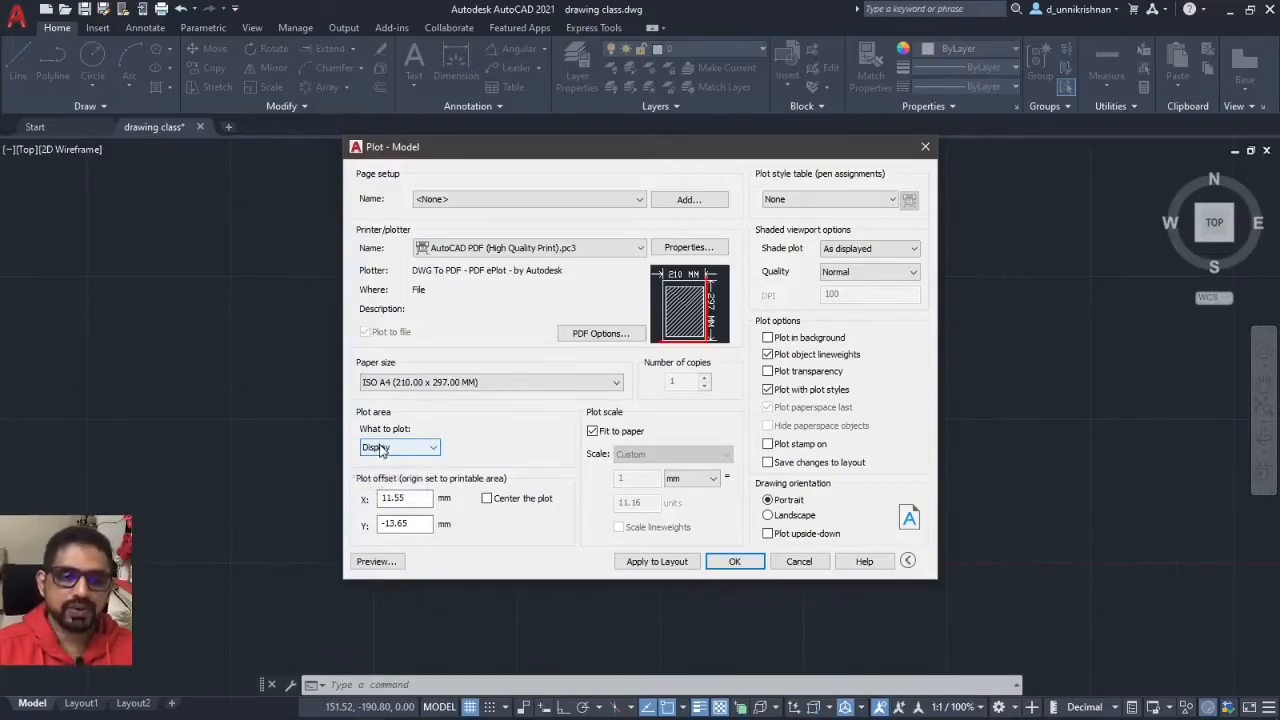
mouse_move(400, 447)
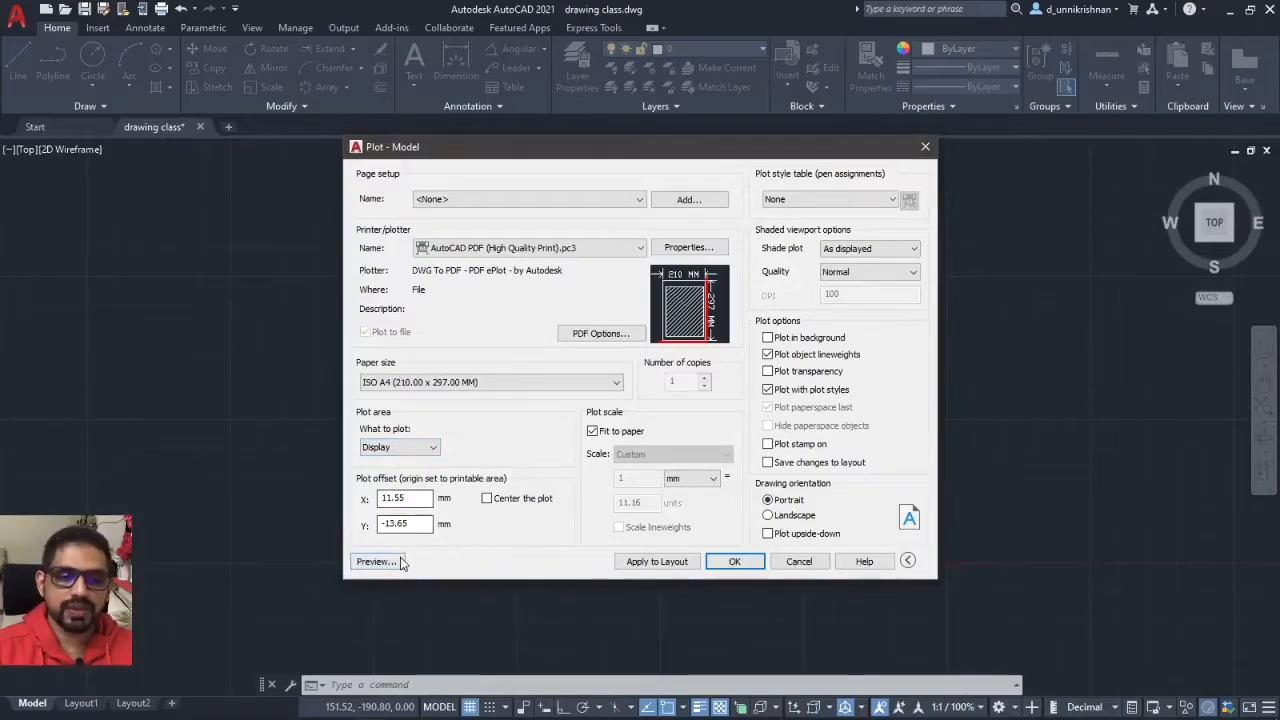
mouse_move(375, 561)
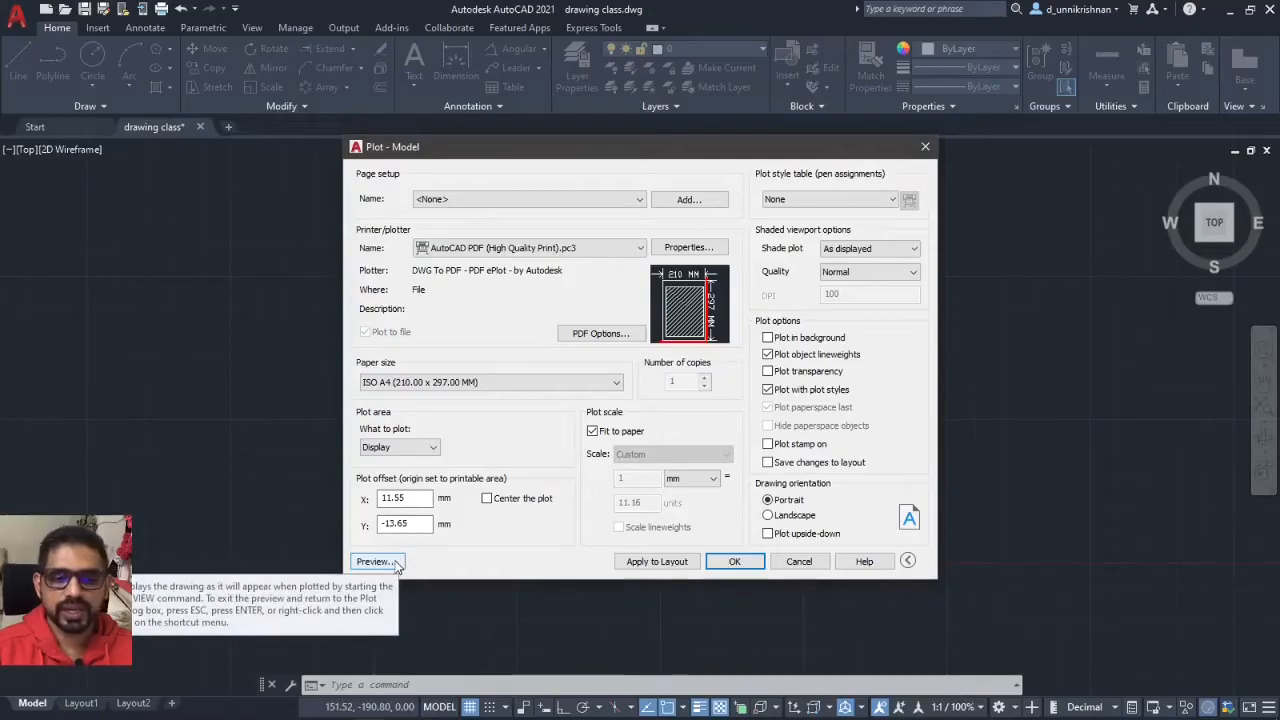
- Preview the A4 portrait sheet layout of the drawing
click(374, 561)
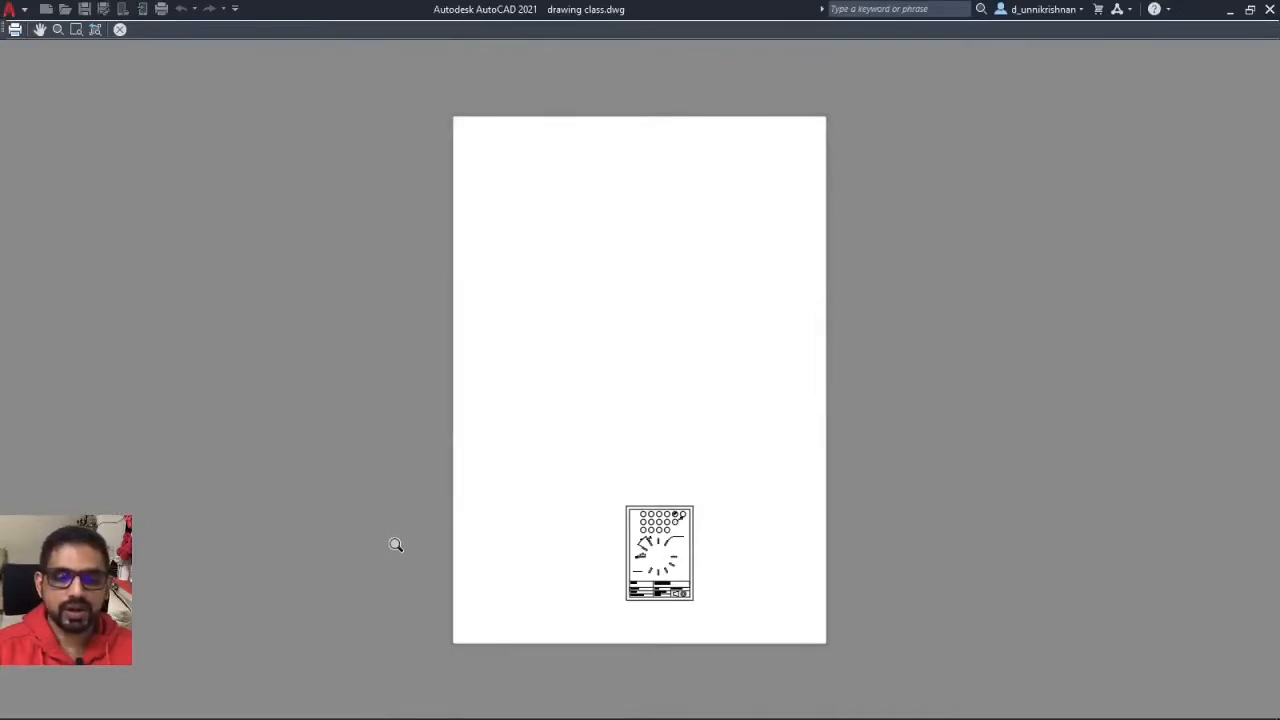
mouse_move(697, 561)
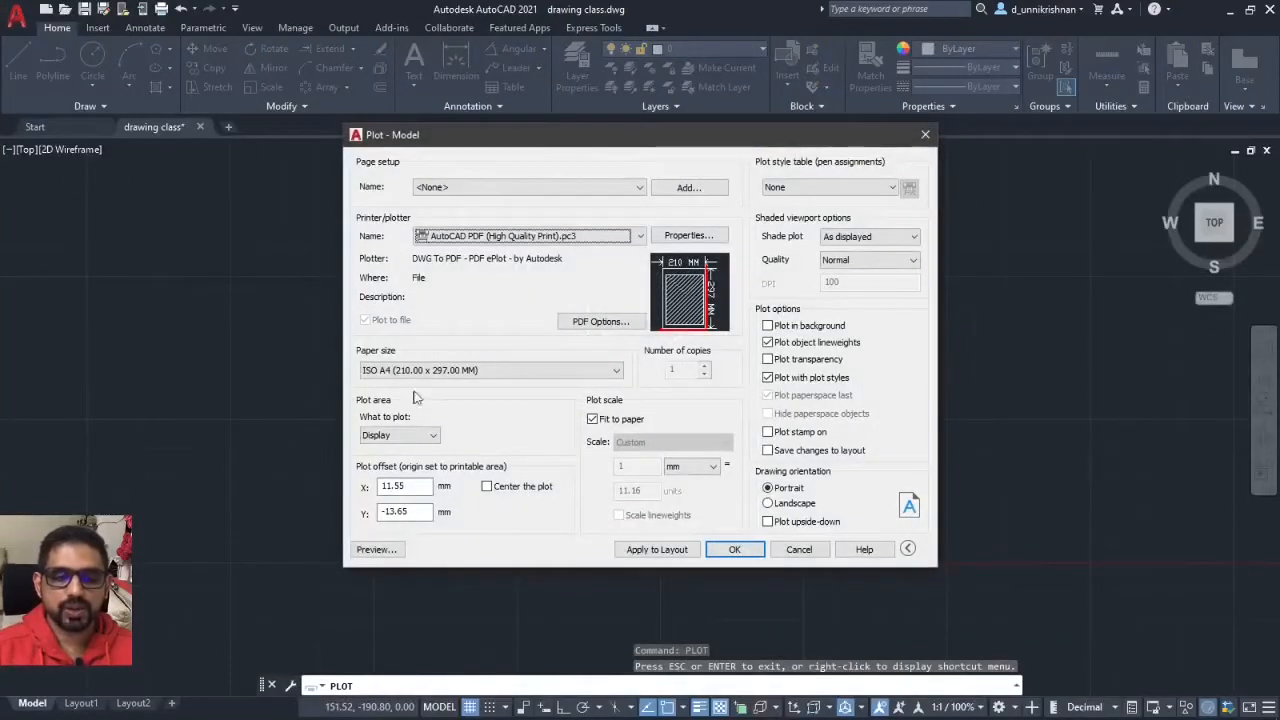
mouse_move(377, 549)
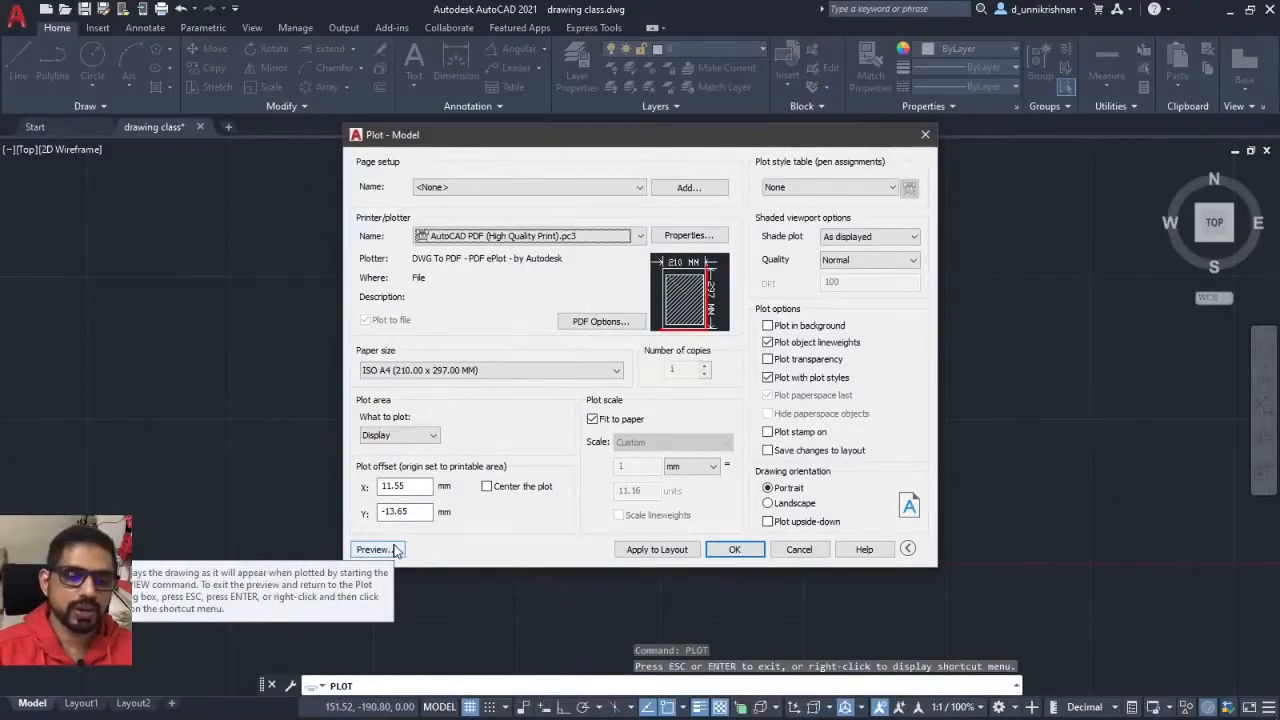
mouse_move(410, 527)
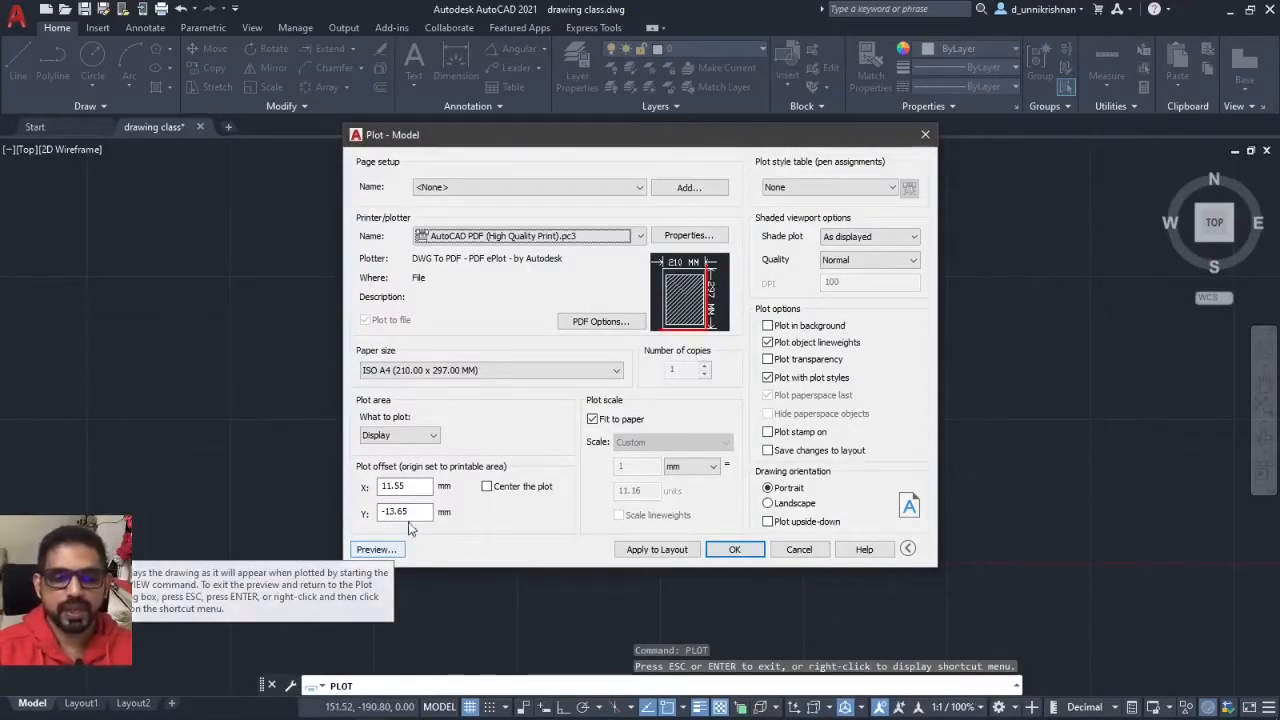
- Plot a Window around the title-block sheet corners and center the plot
click(432, 434)
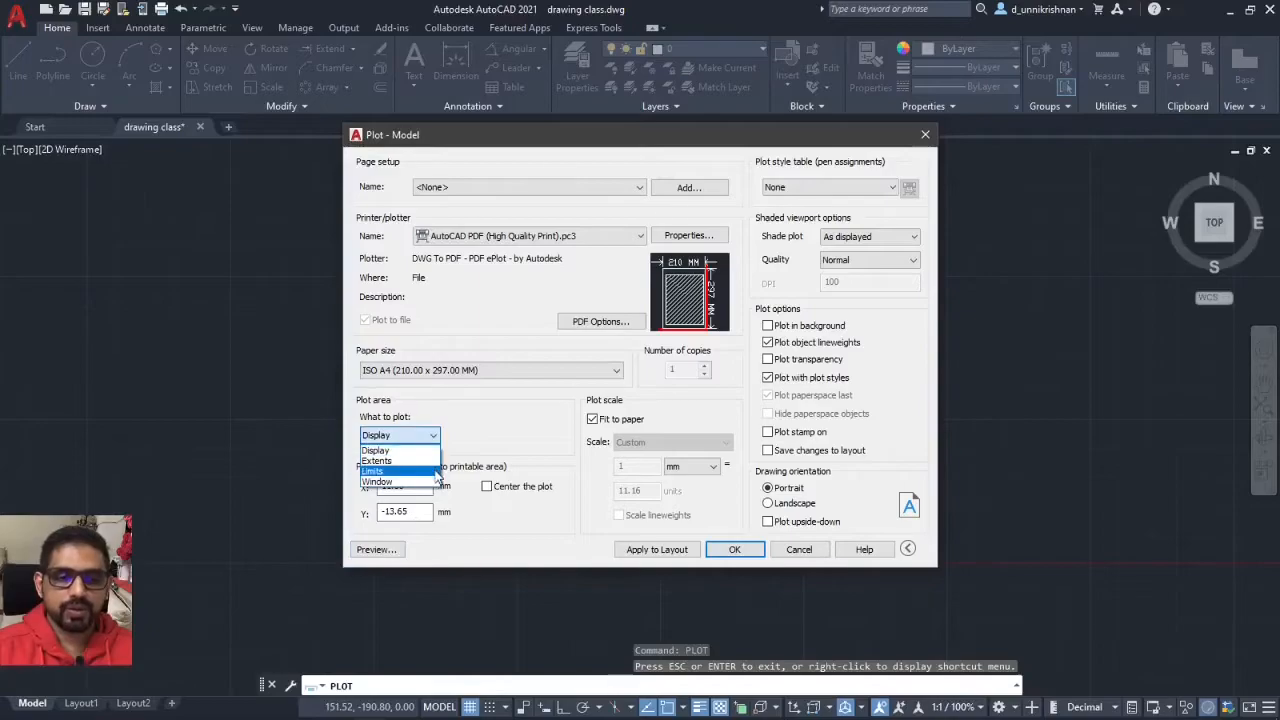
click(377, 482)
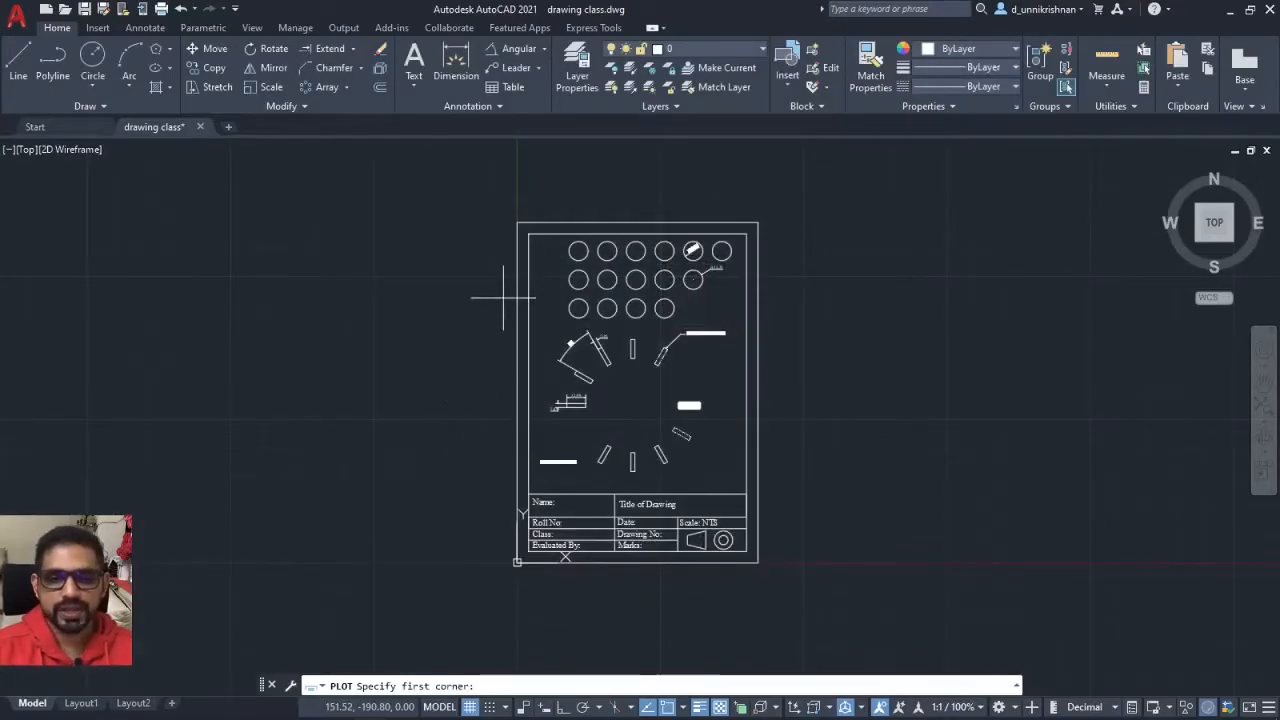
click(631, 351)
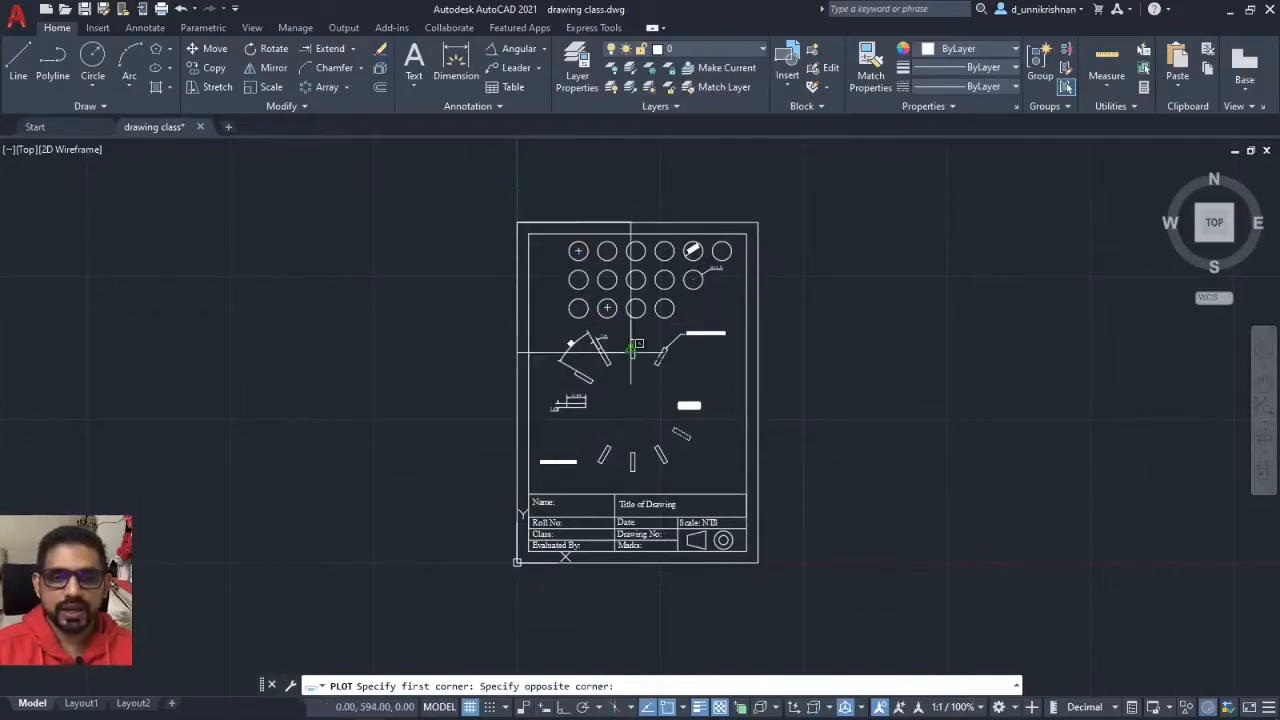
mouse_move(758, 562)
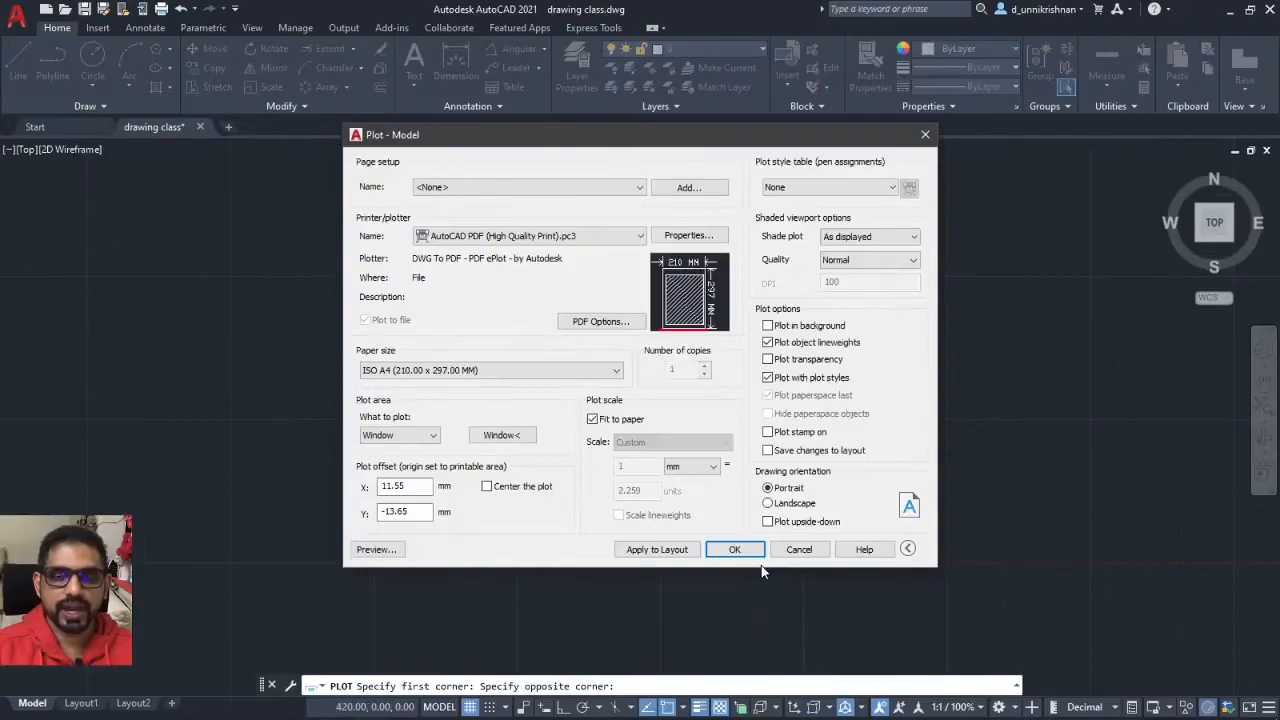
mouse_move(268, 437)
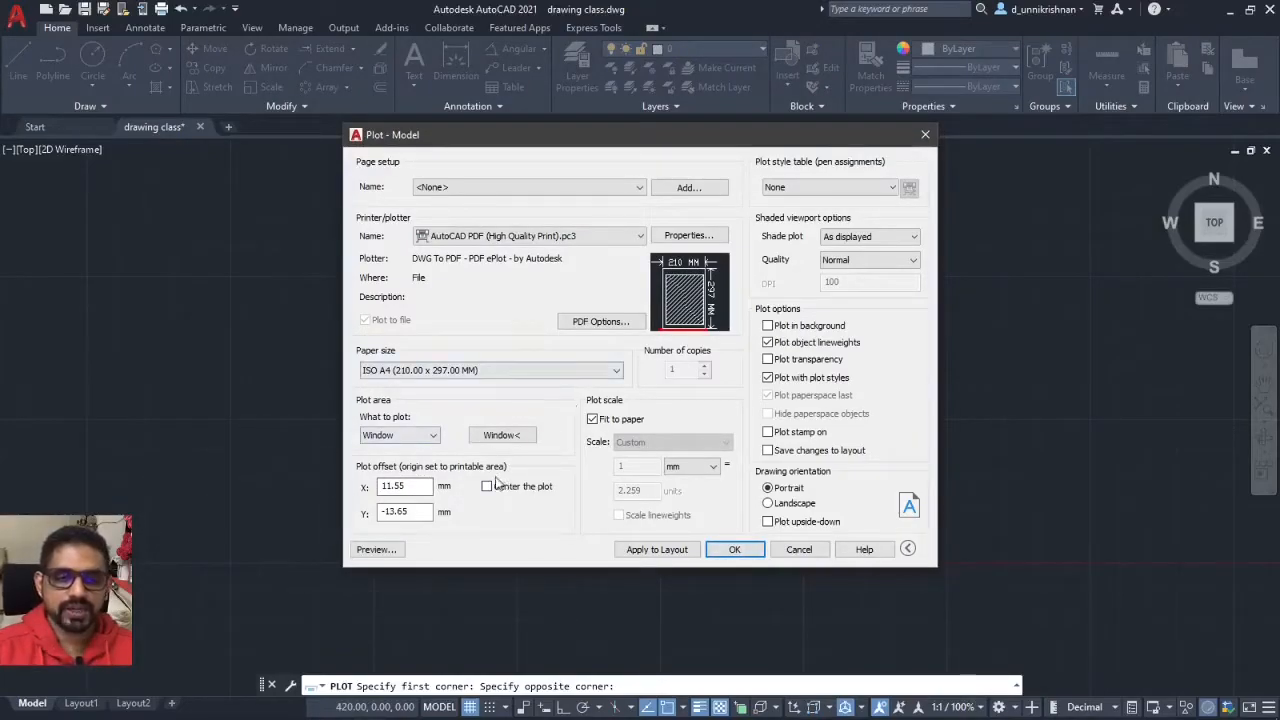
click(487, 486)
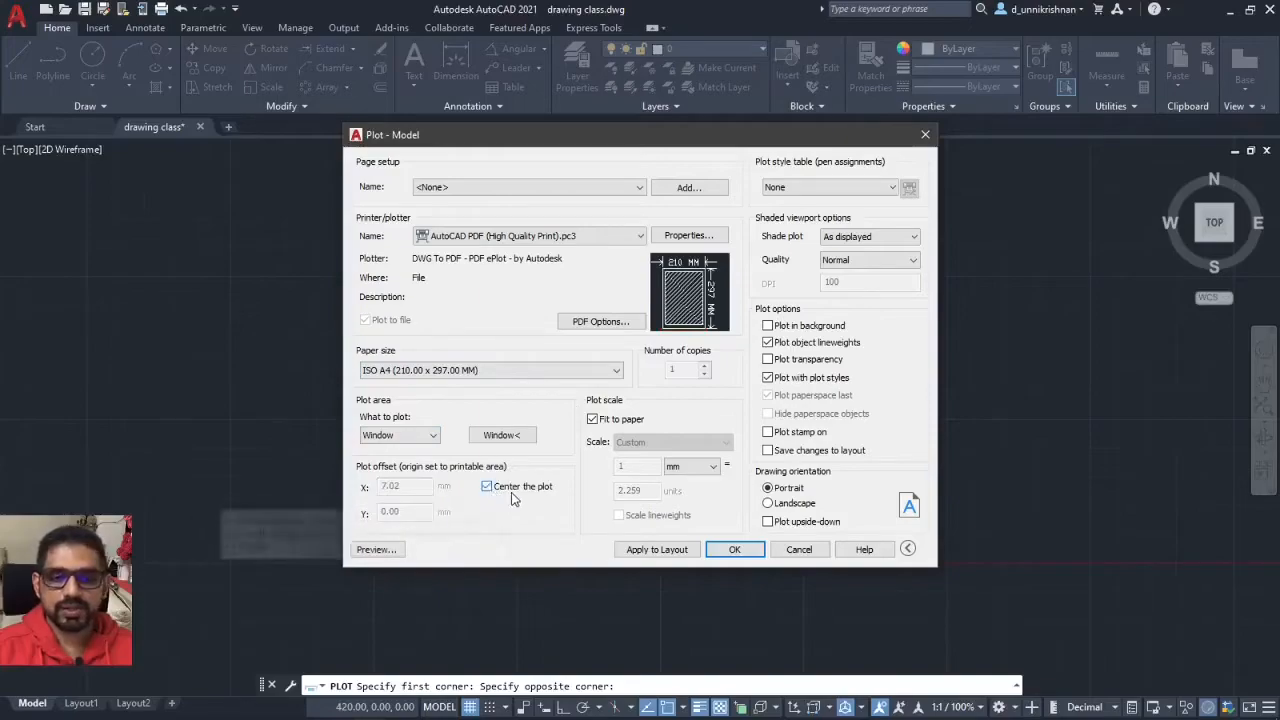
mouse_move(511, 491)
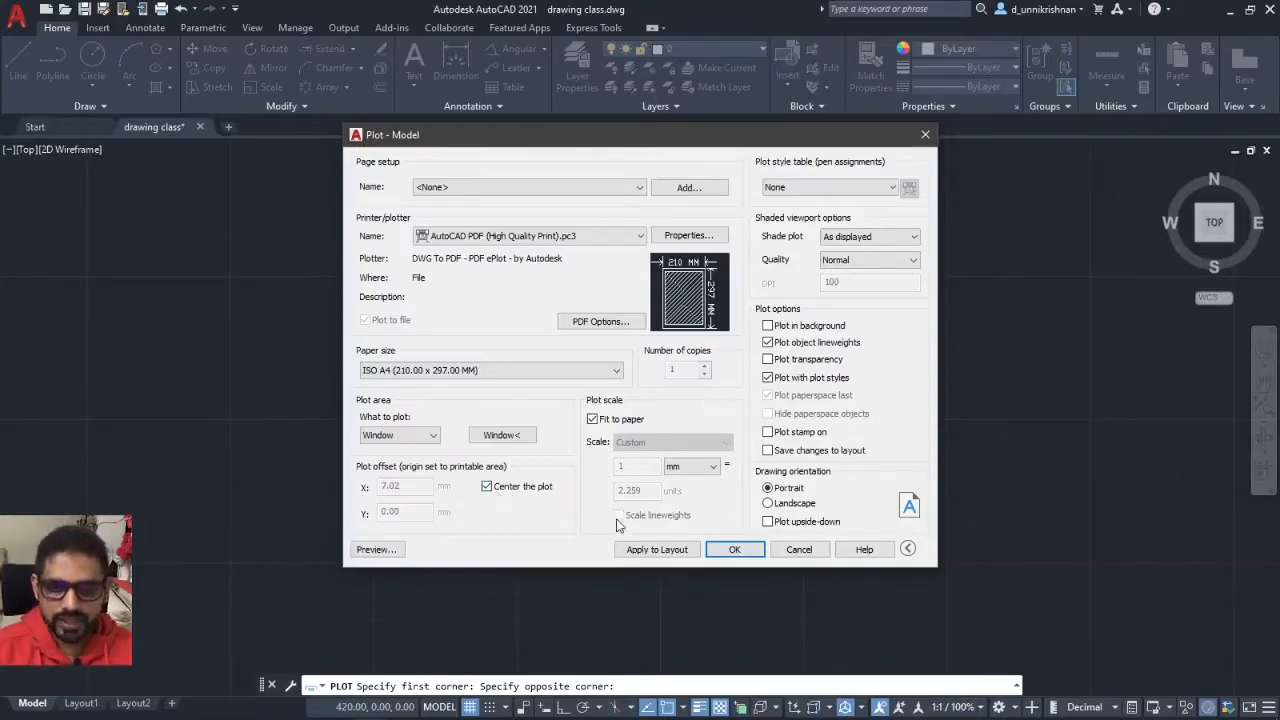
mouse_move(885, 443)
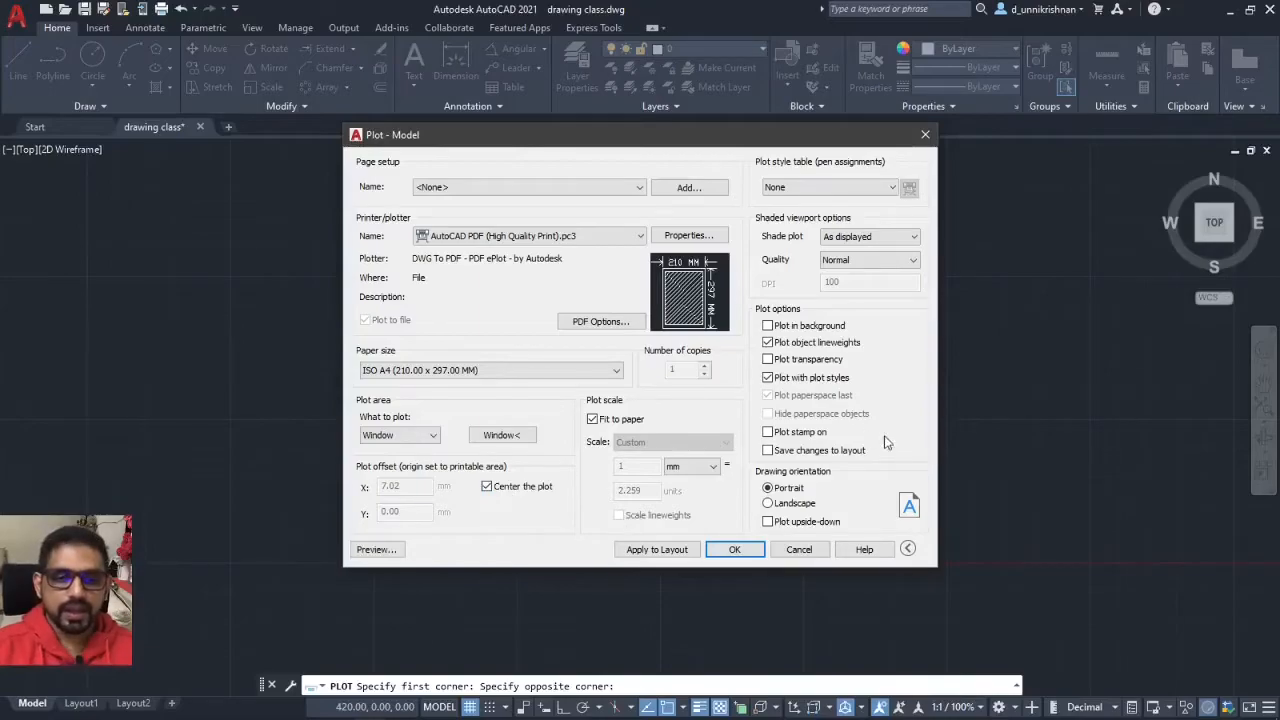
click(734, 549)
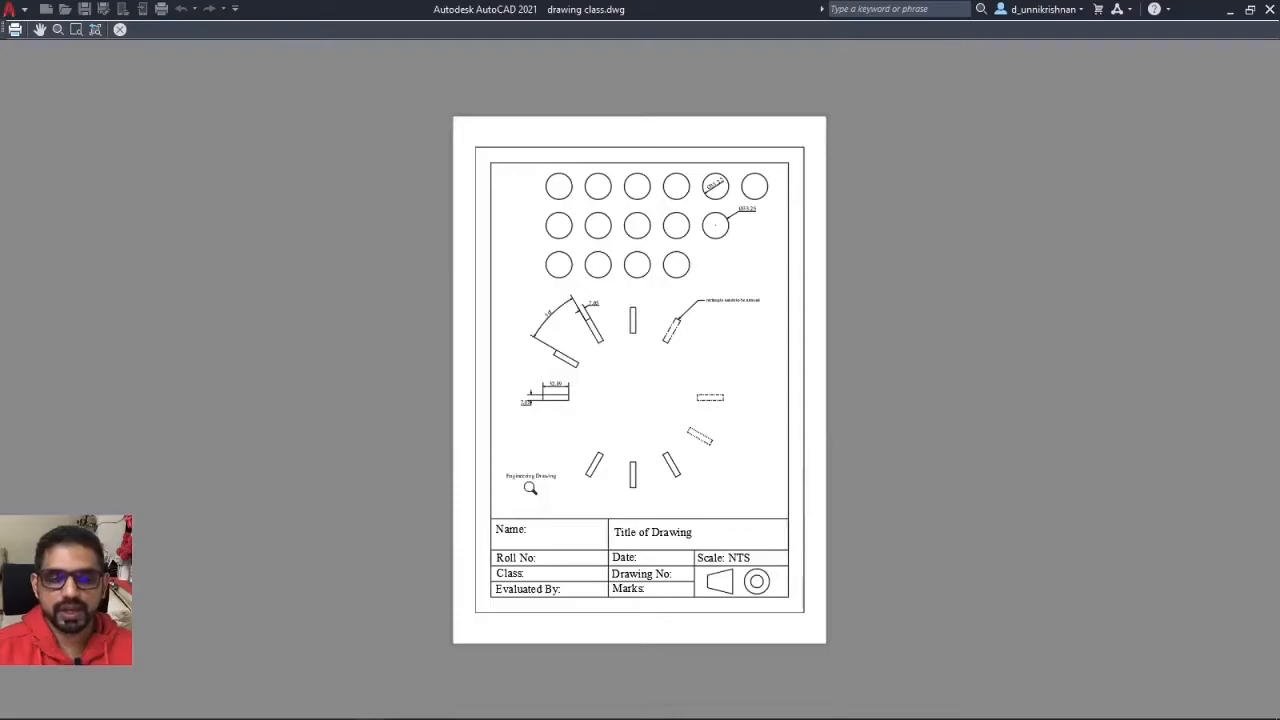
mouse_move(596, 558)
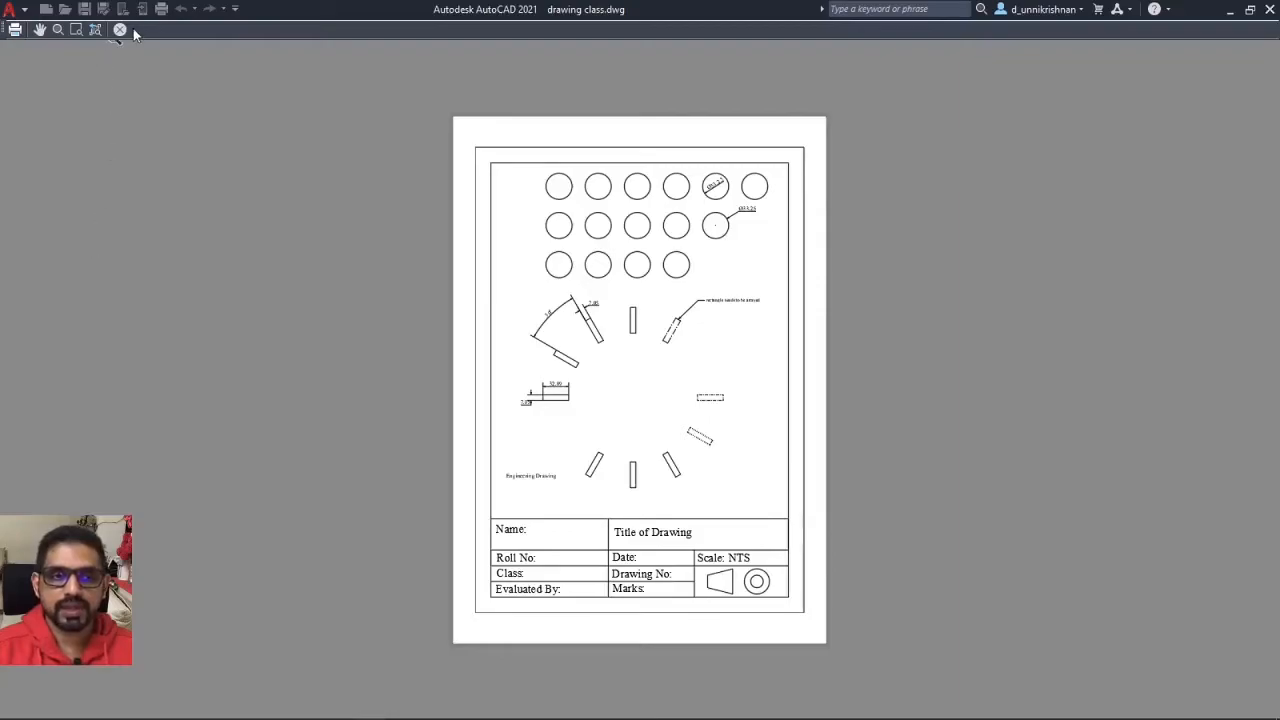
mouse_move(120, 29)
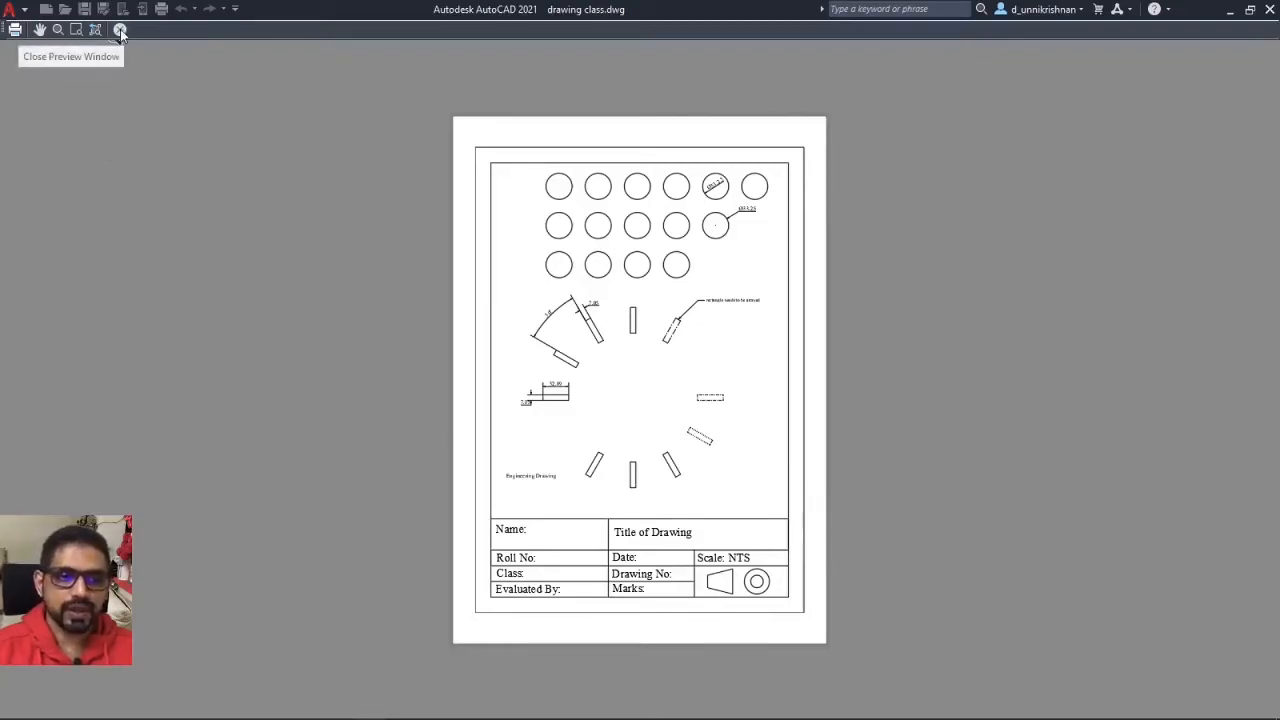
click(119, 29)
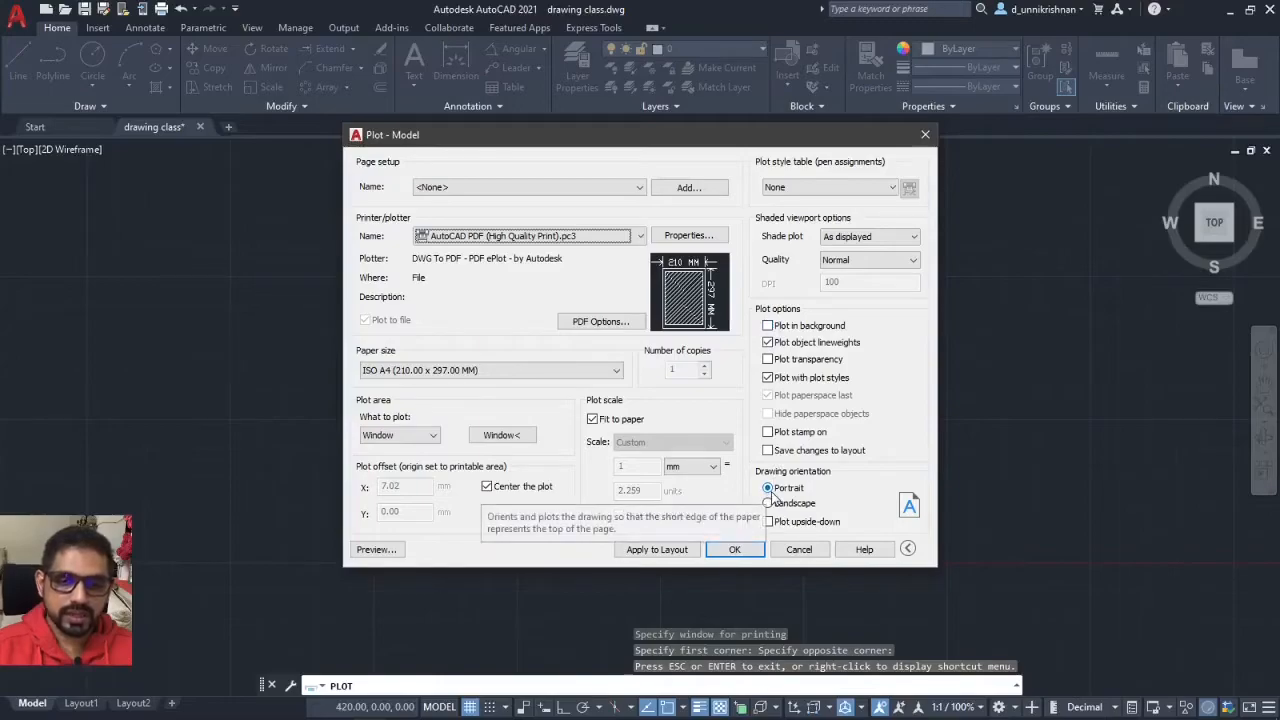
mouse_move(778, 530)
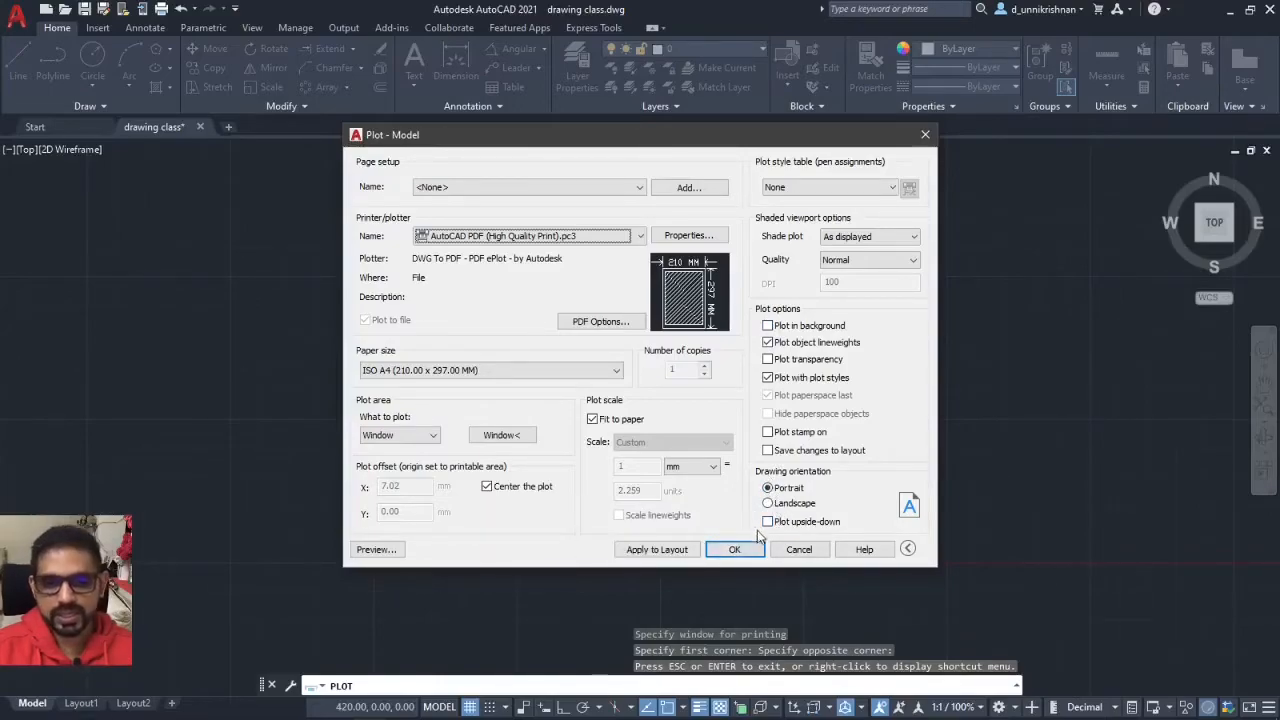
click(767, 503)
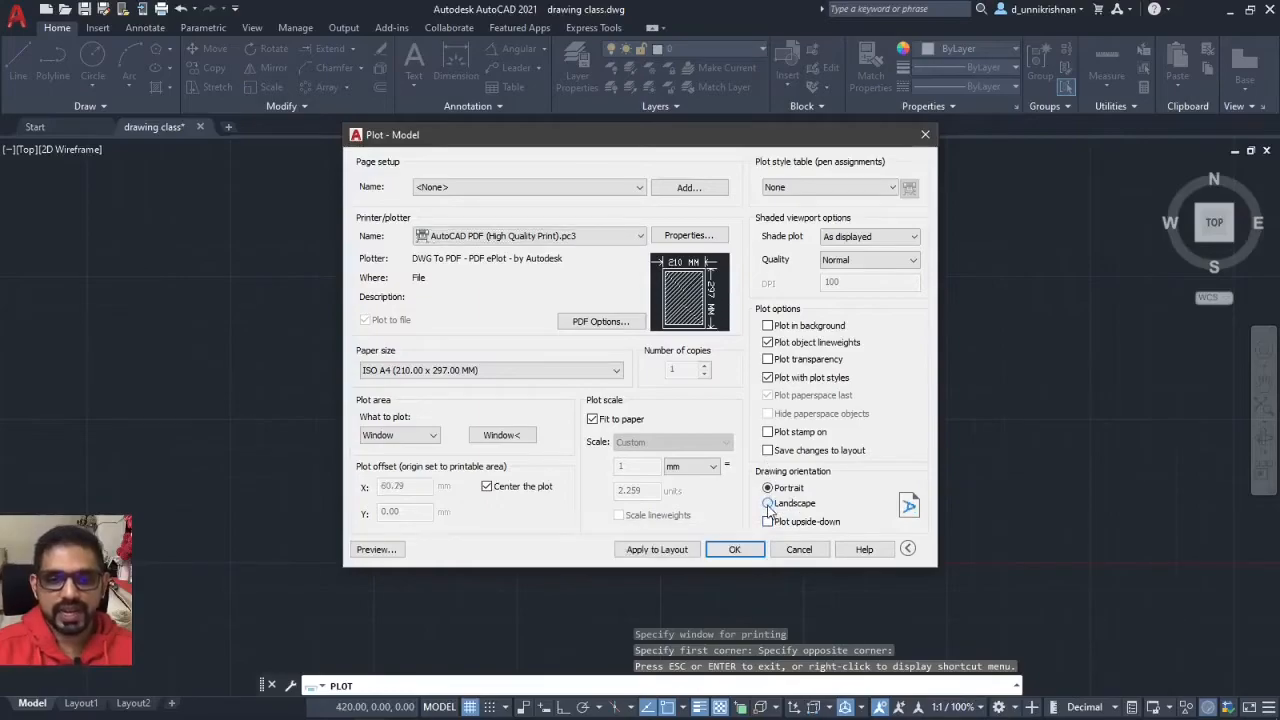
click(377, 549)
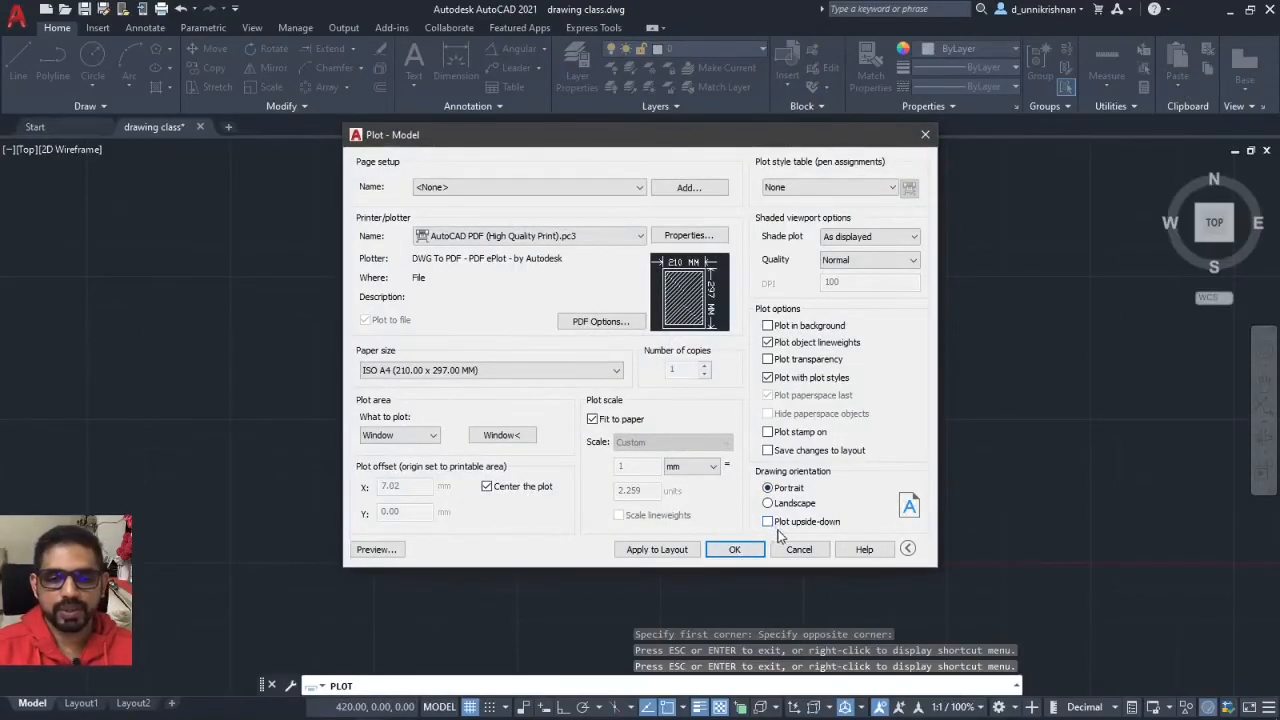
mouse_move(895, 535)
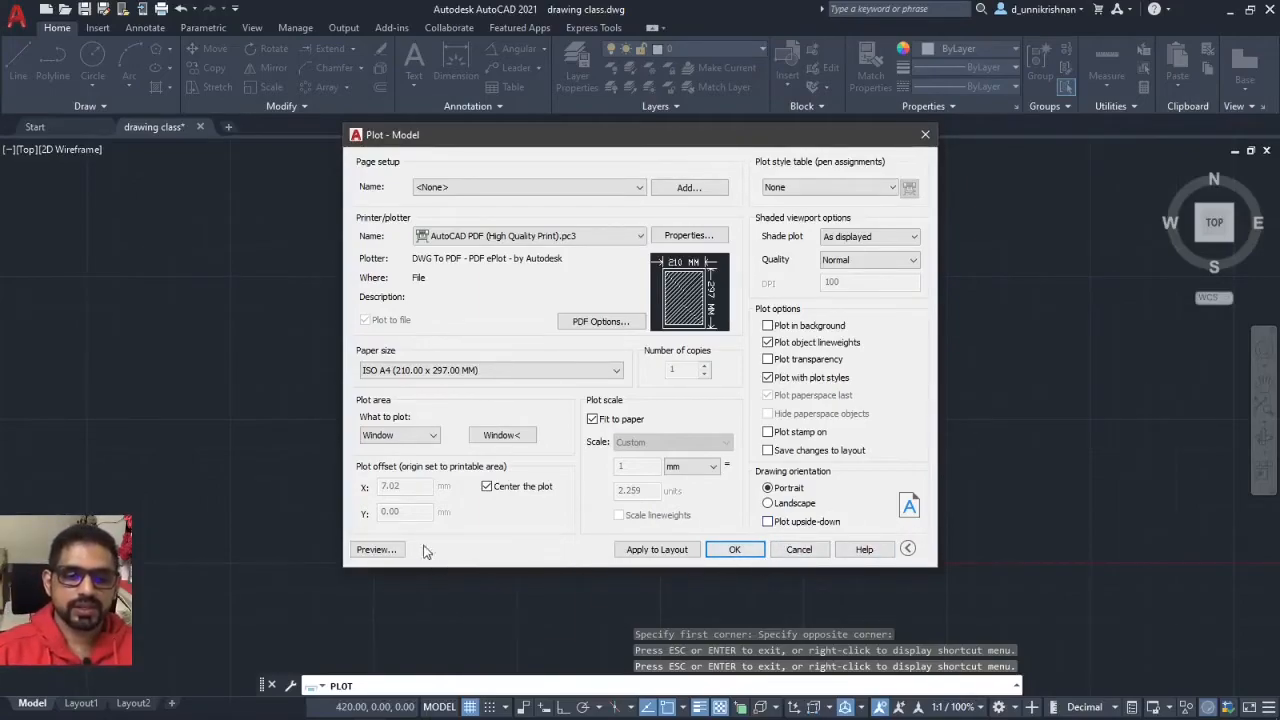
- Preview the portrait plot again and start plotting from the preview
click(377, 549)
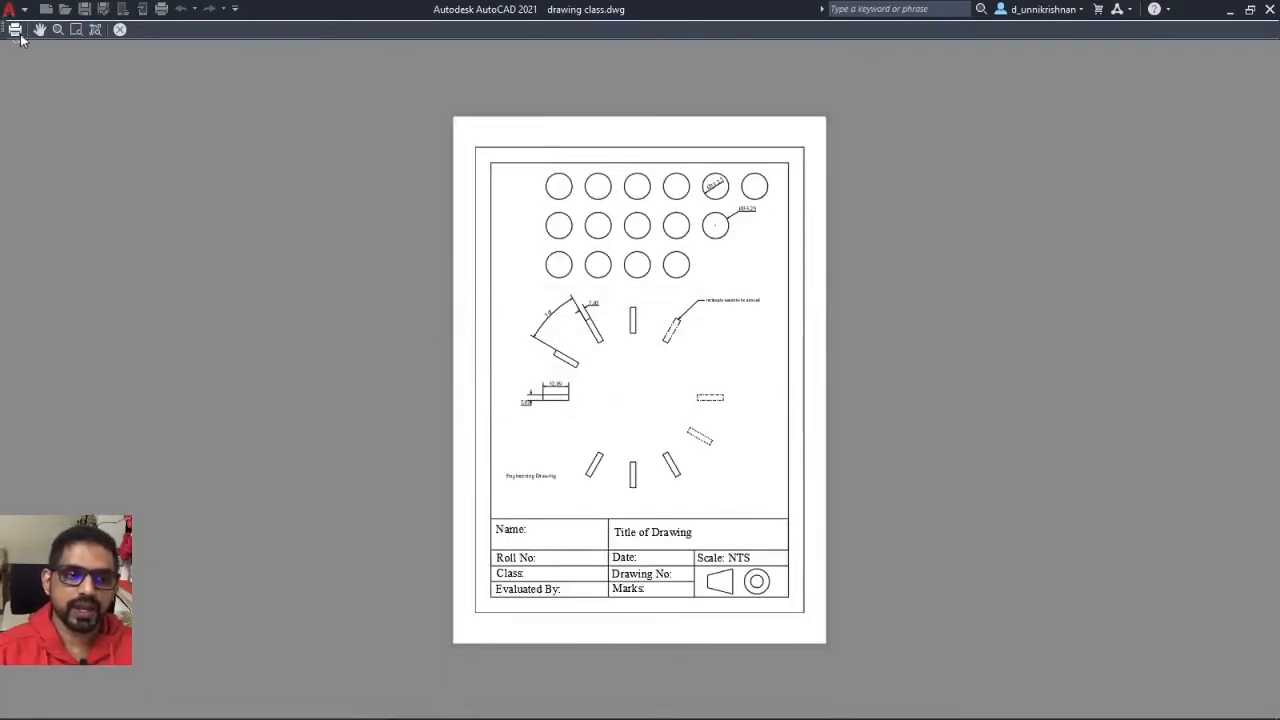
mouse_move(15, 29)
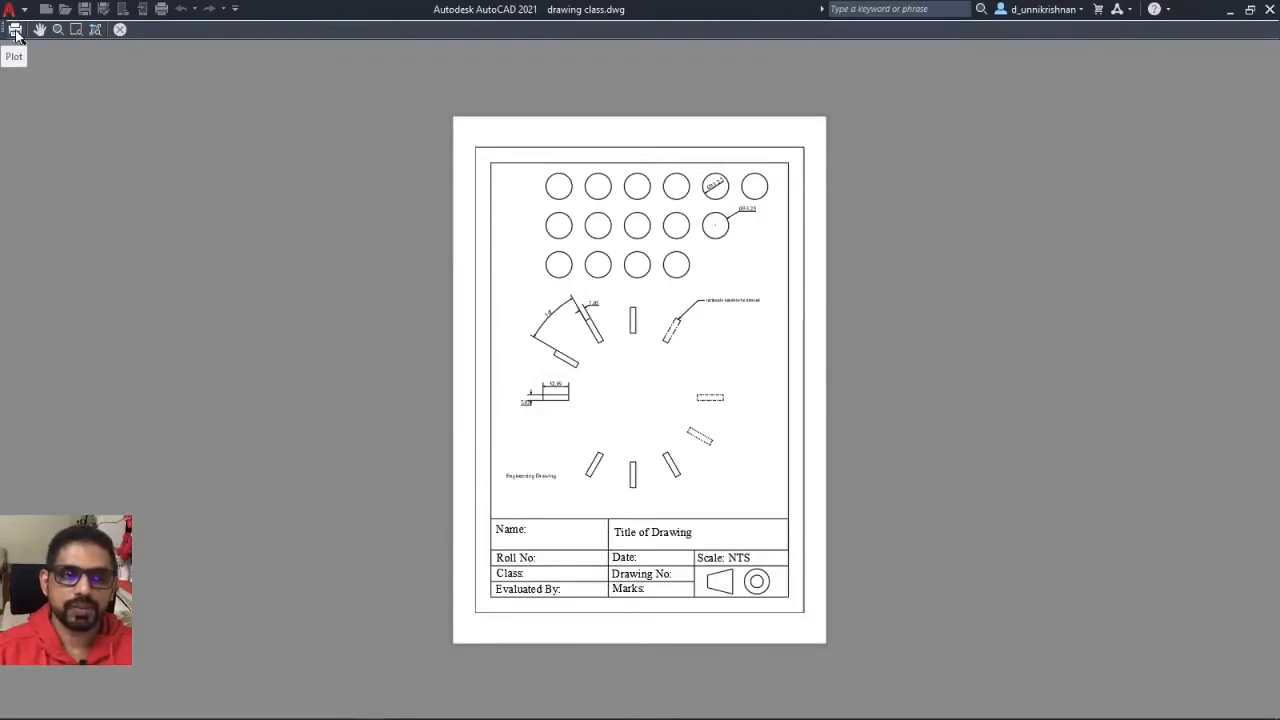
click(15, 29)
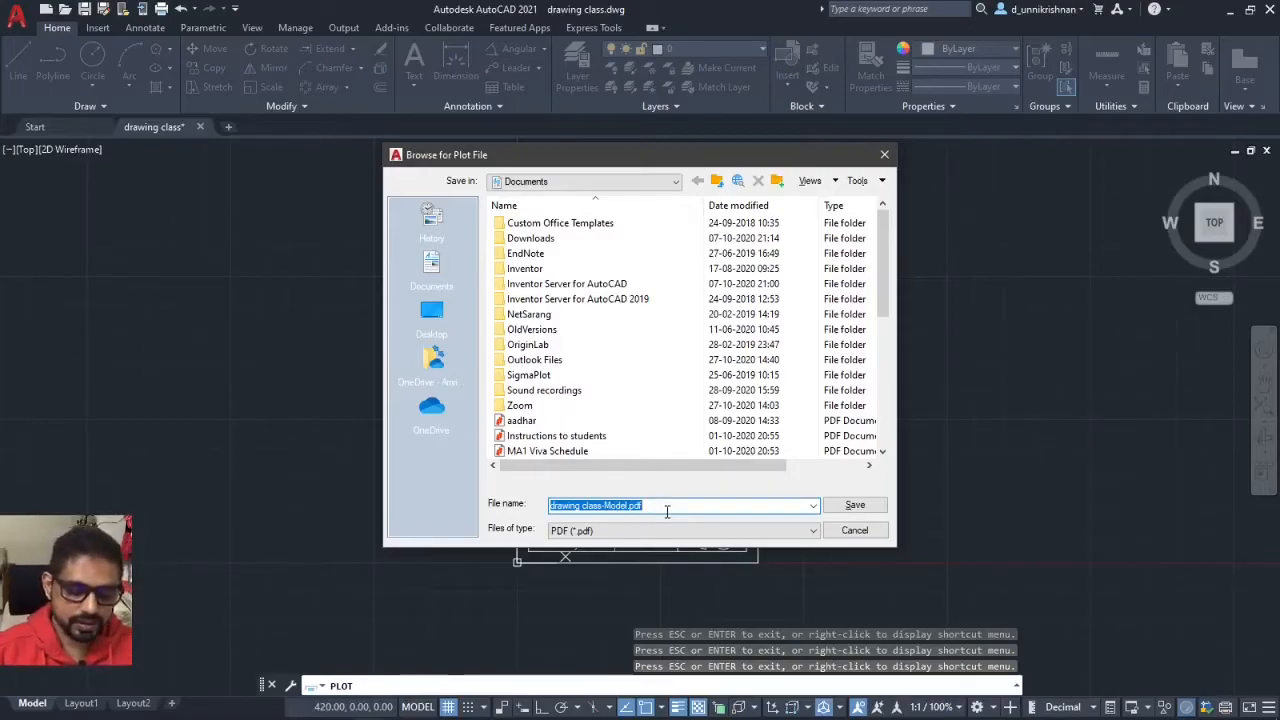
- Save the plot file as template1.pdf in Documents
text(template 1)
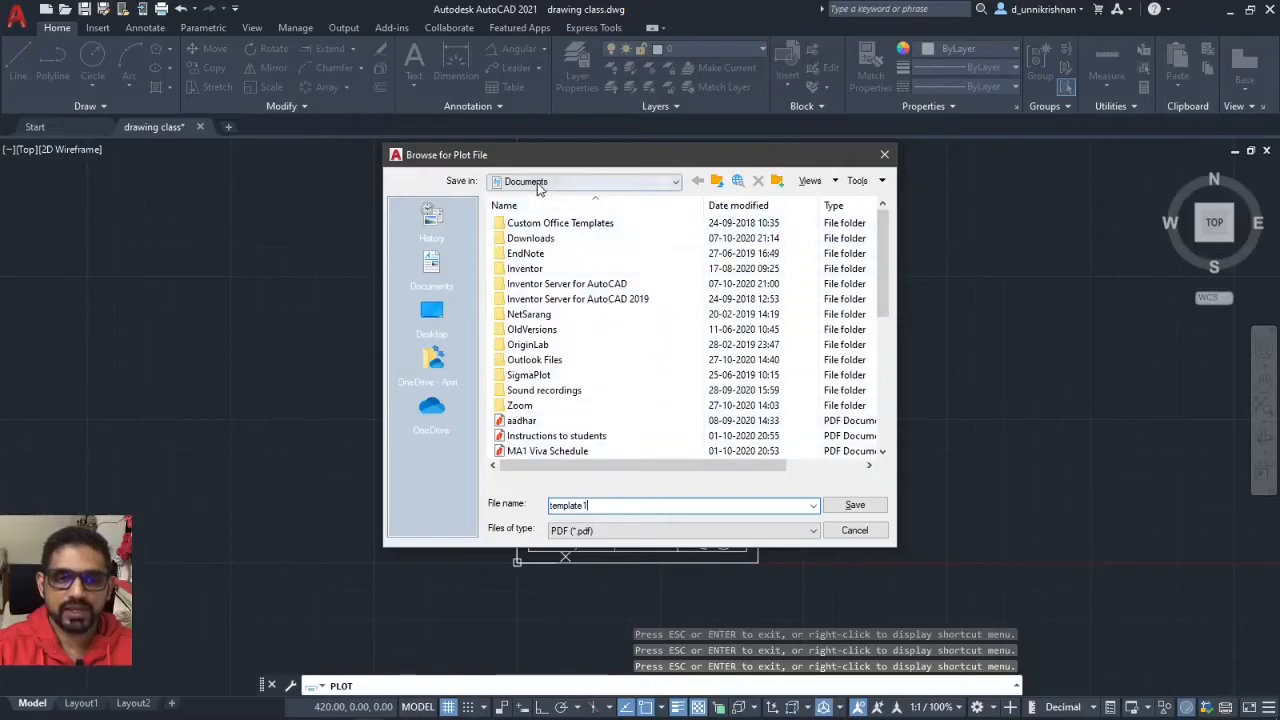
mouse_move(540, 188)
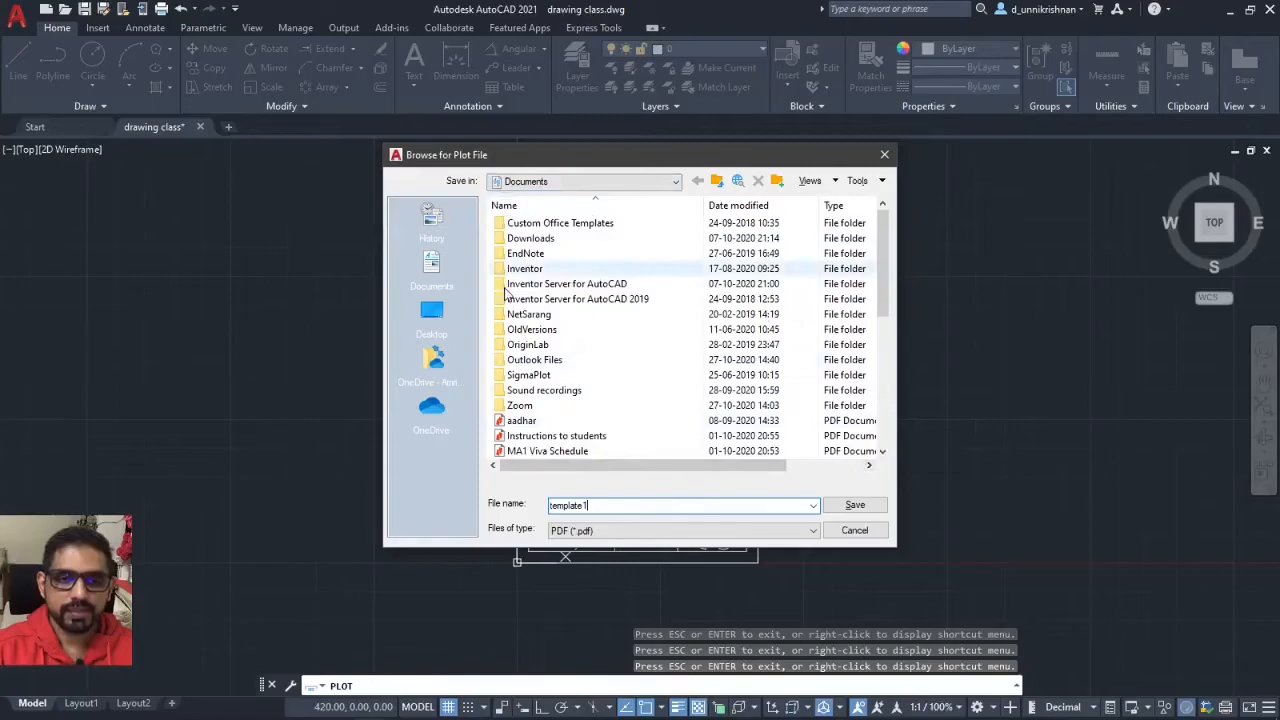
click(854, 504)
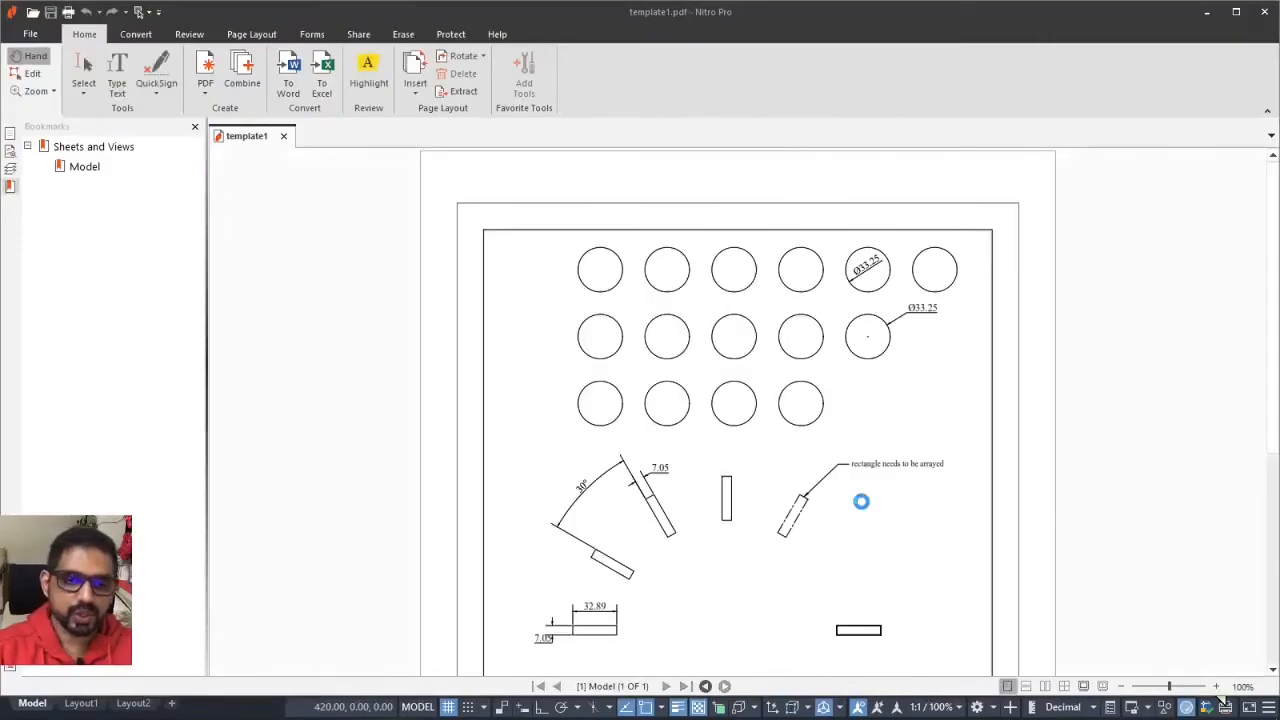
scroll(down, 3)
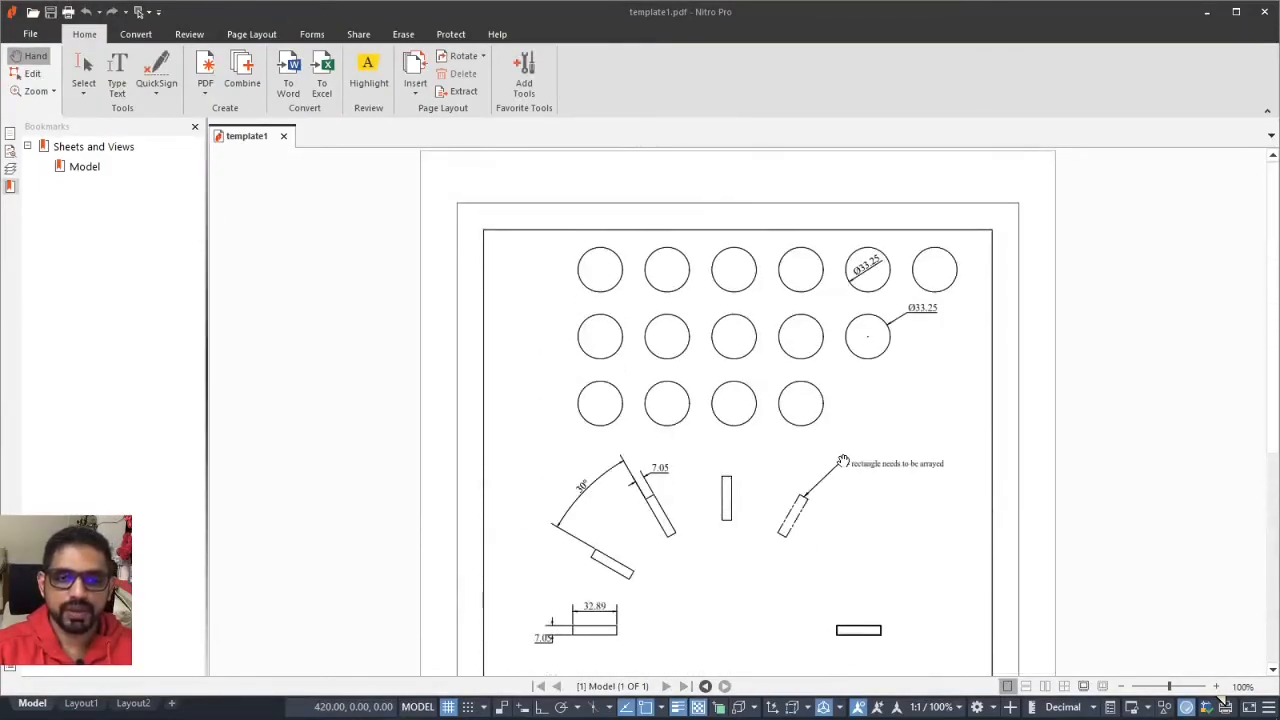
scroll(down, 3)
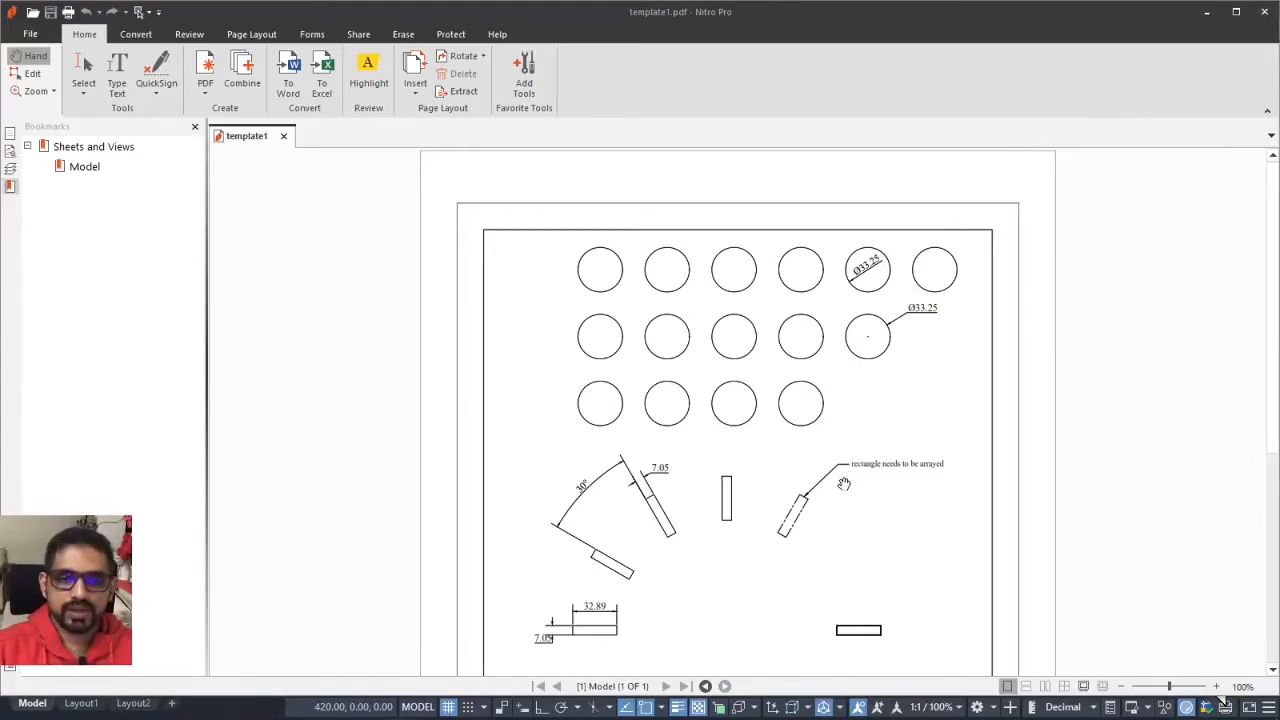
mouse_move(675, 624)
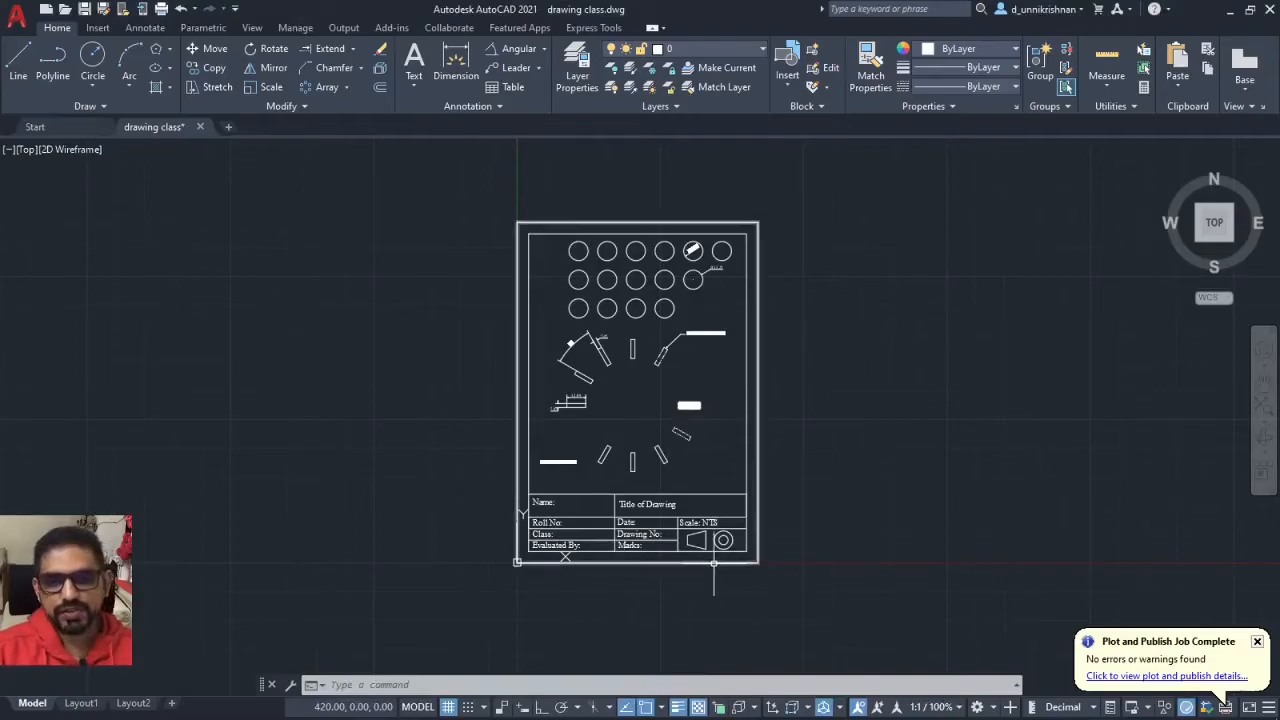
mouse_move(820, 535)
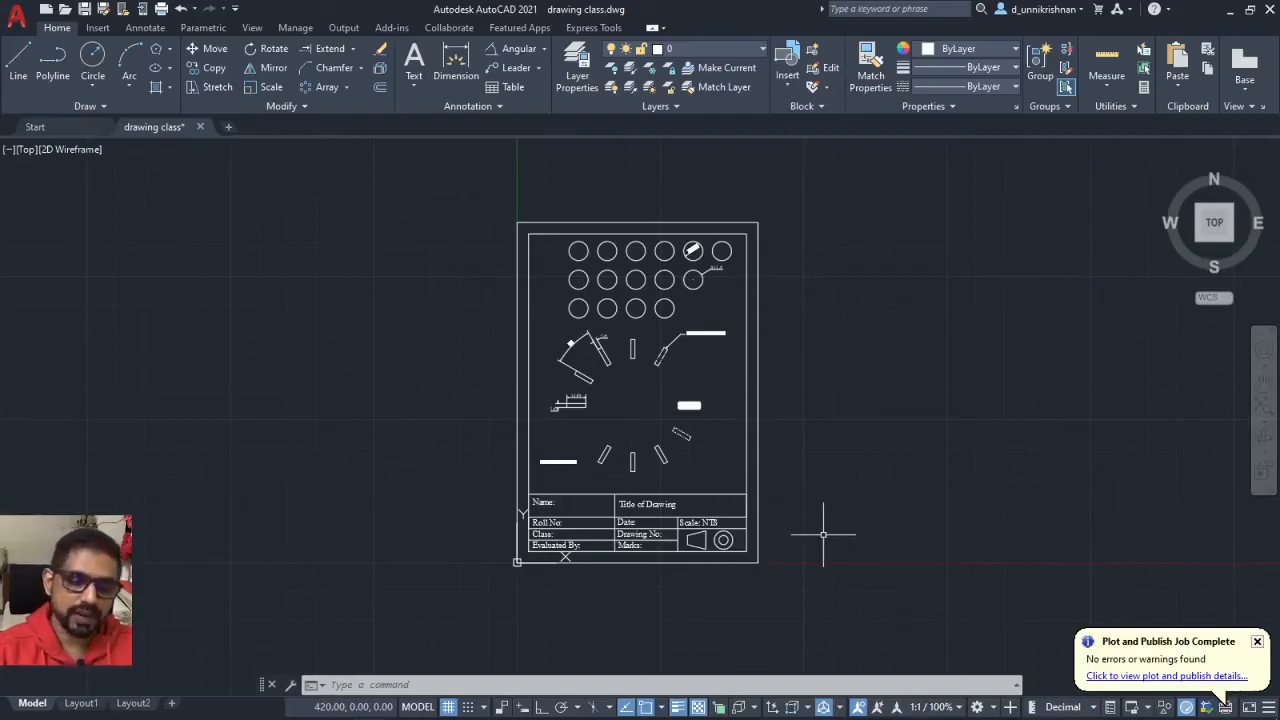
mouse_move(1077, 435)
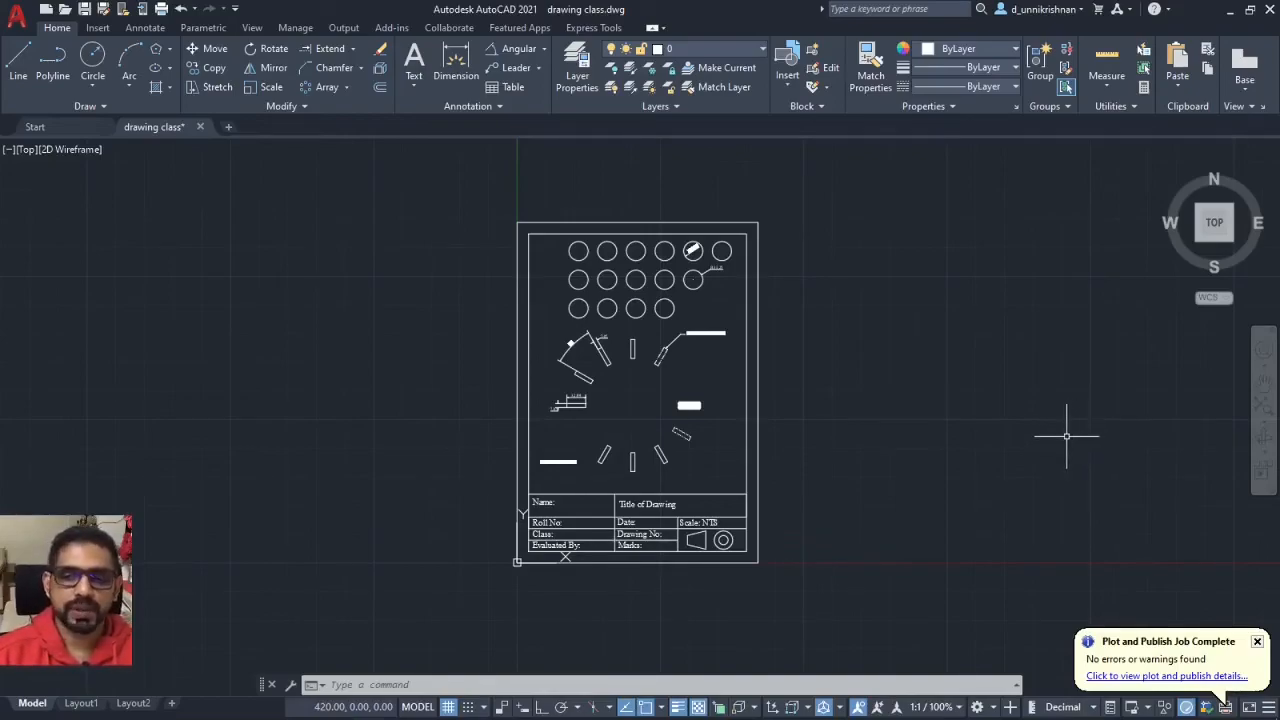
mouse_move(1030, 430)
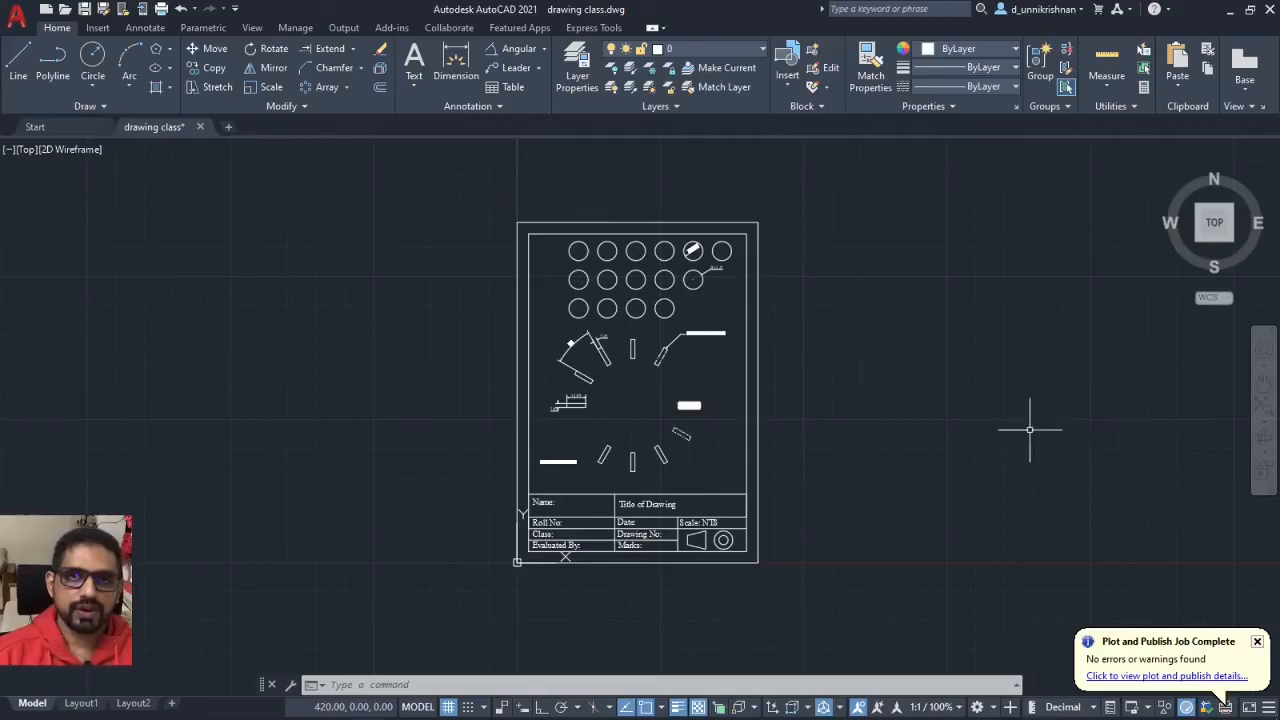